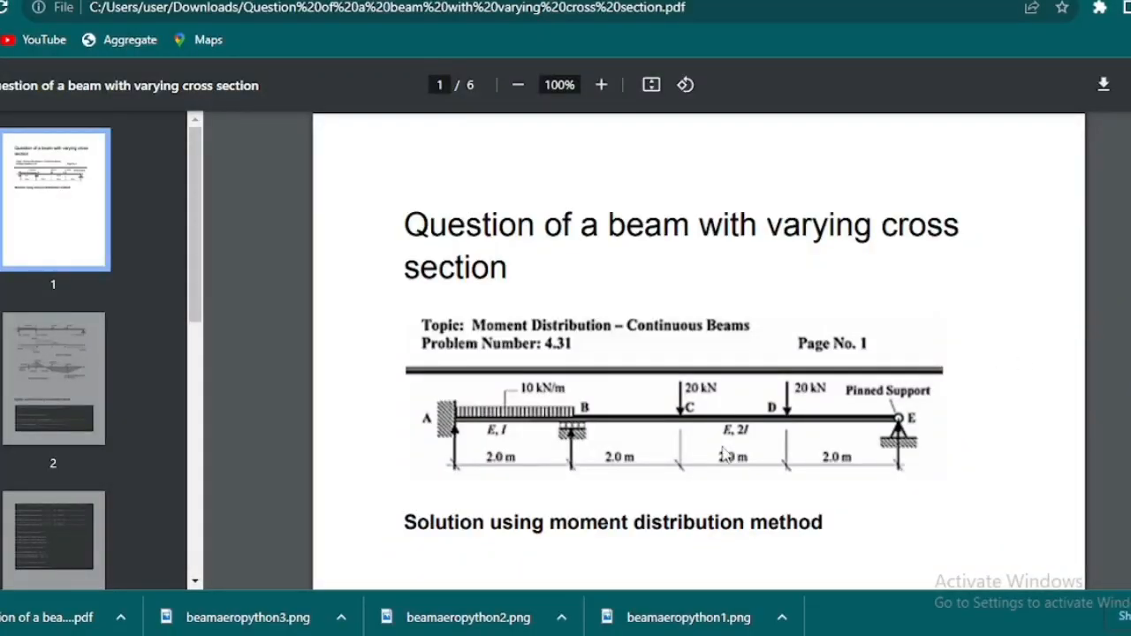
mouse_move(626, 170)
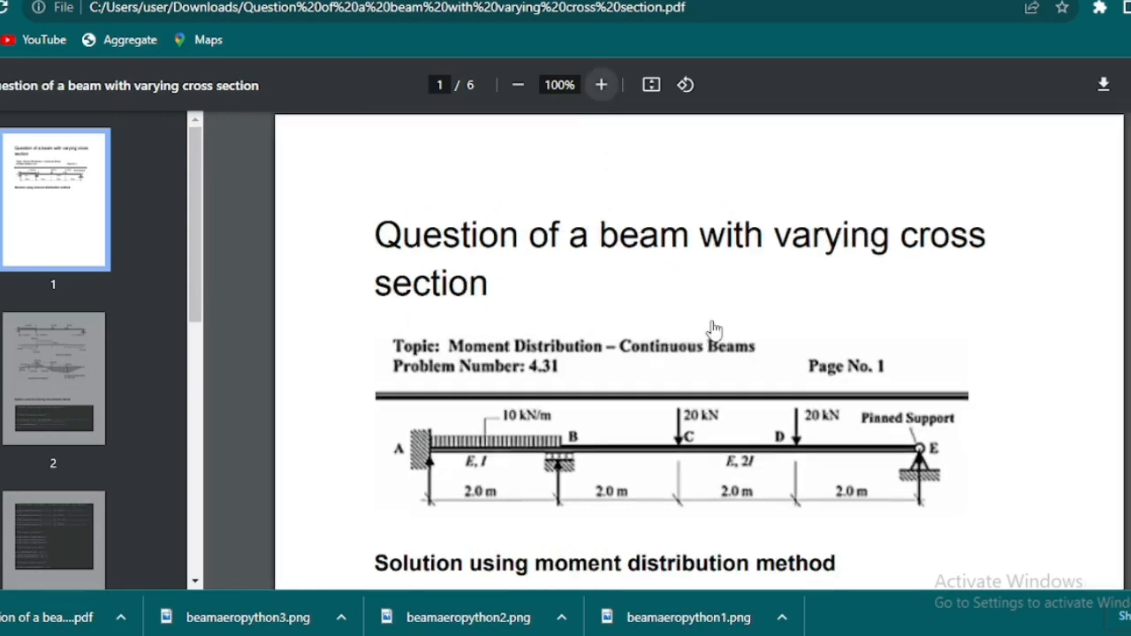
Zoom the PDF and scroll to page 2 with the shear force and bending moment solutions
click(601, 84)
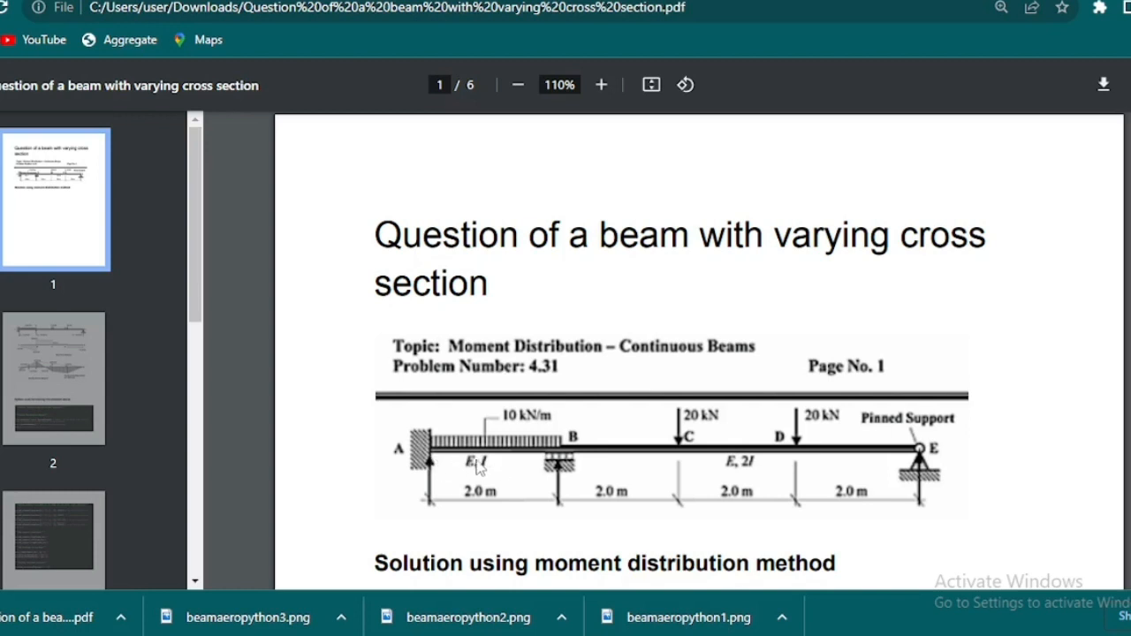
click(518, 85)
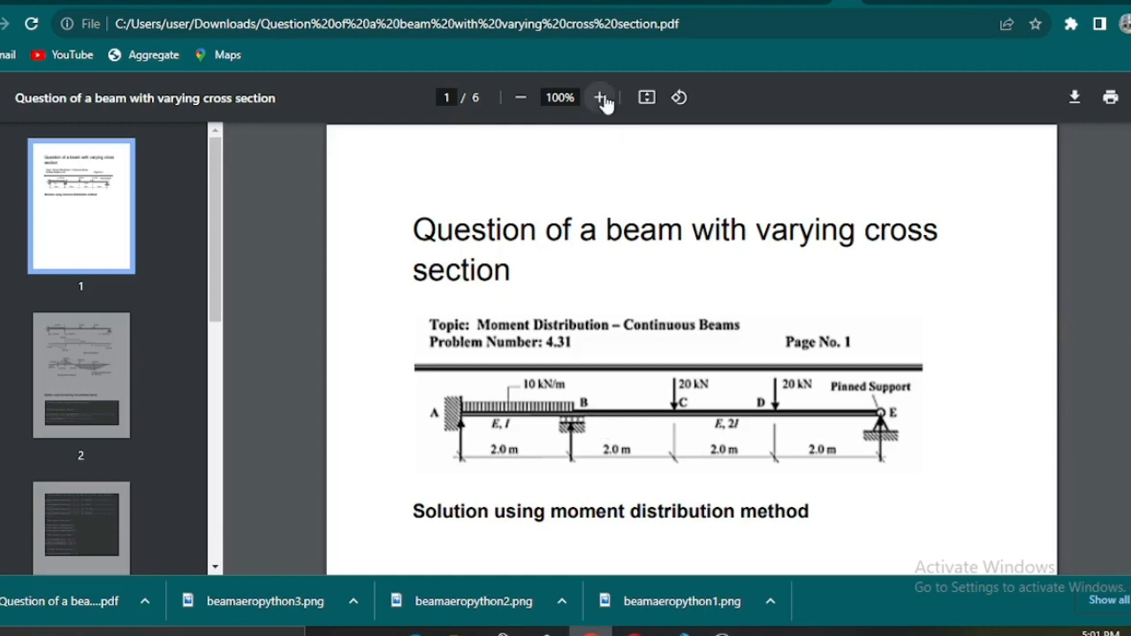
click(599, 97)
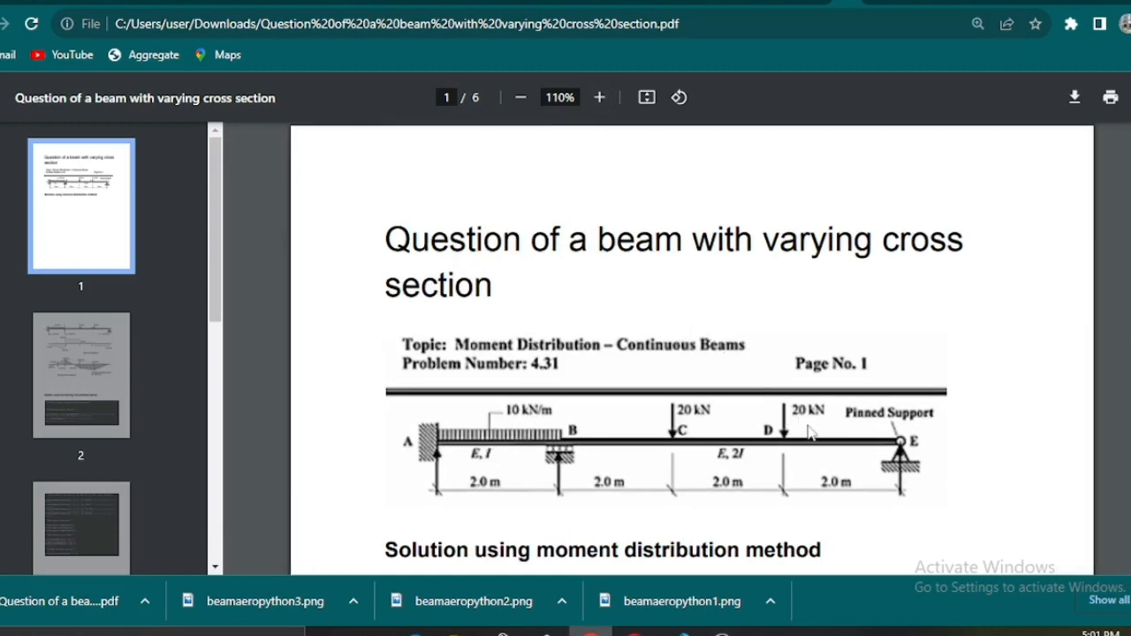
mouse_move(440, 451)
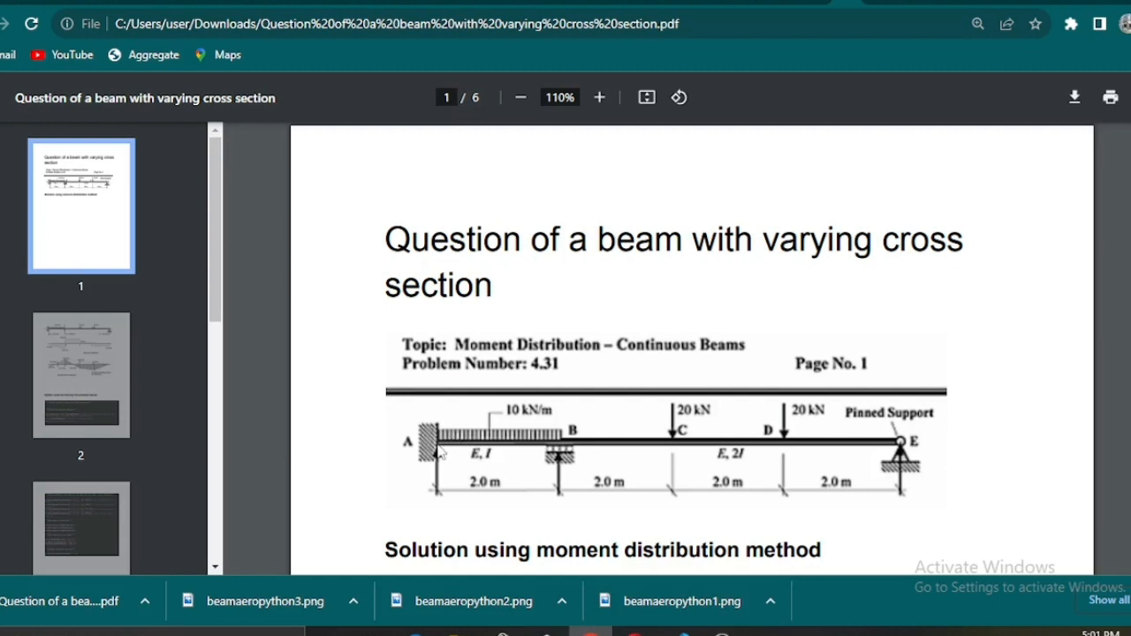
mouse_move(633, 459)
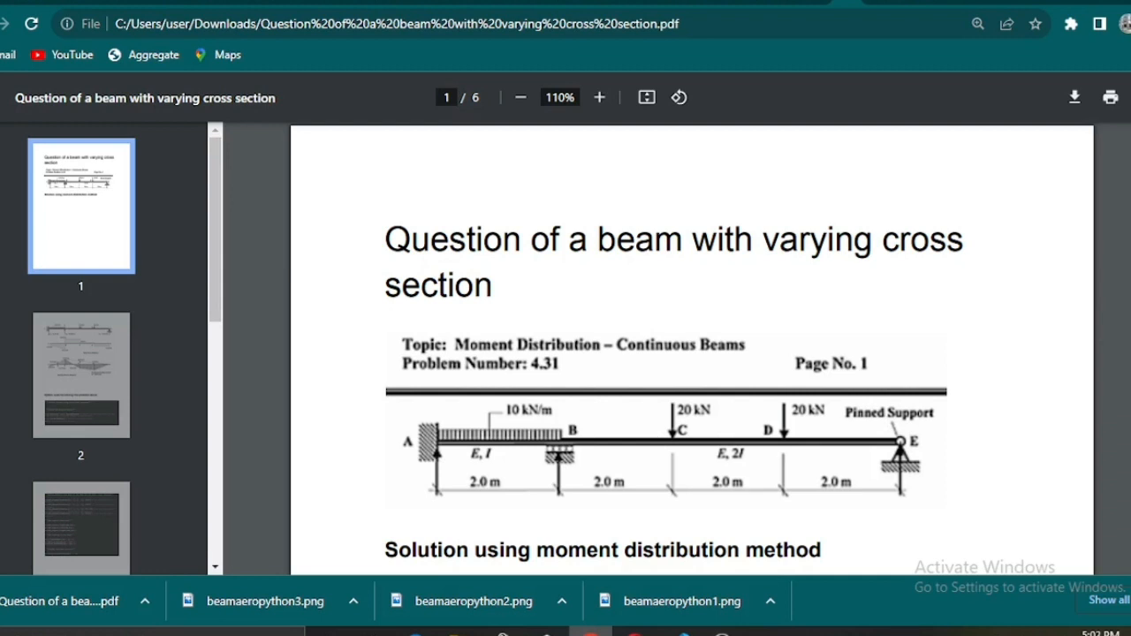
scroll(up, 3)
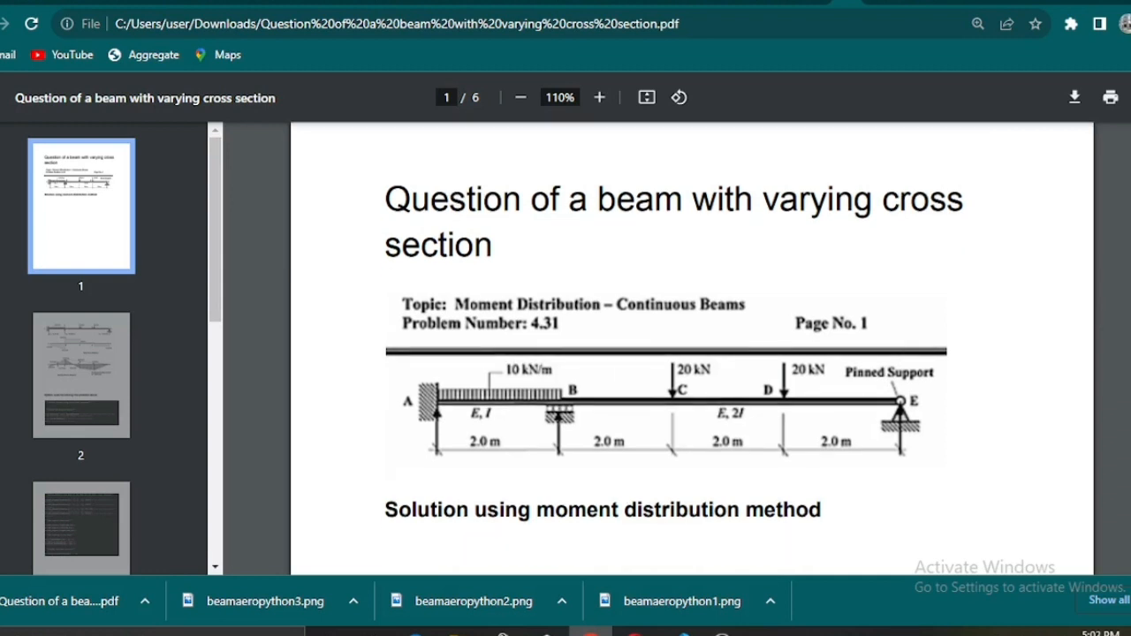
scroll(down, 3)
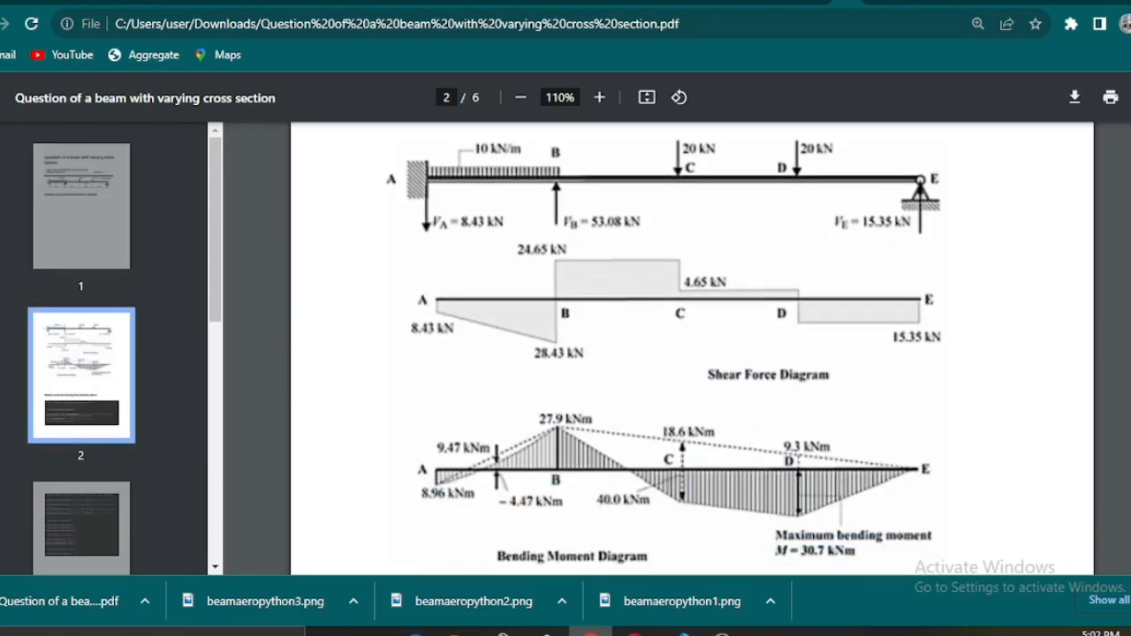
mouse_move(427, 258)
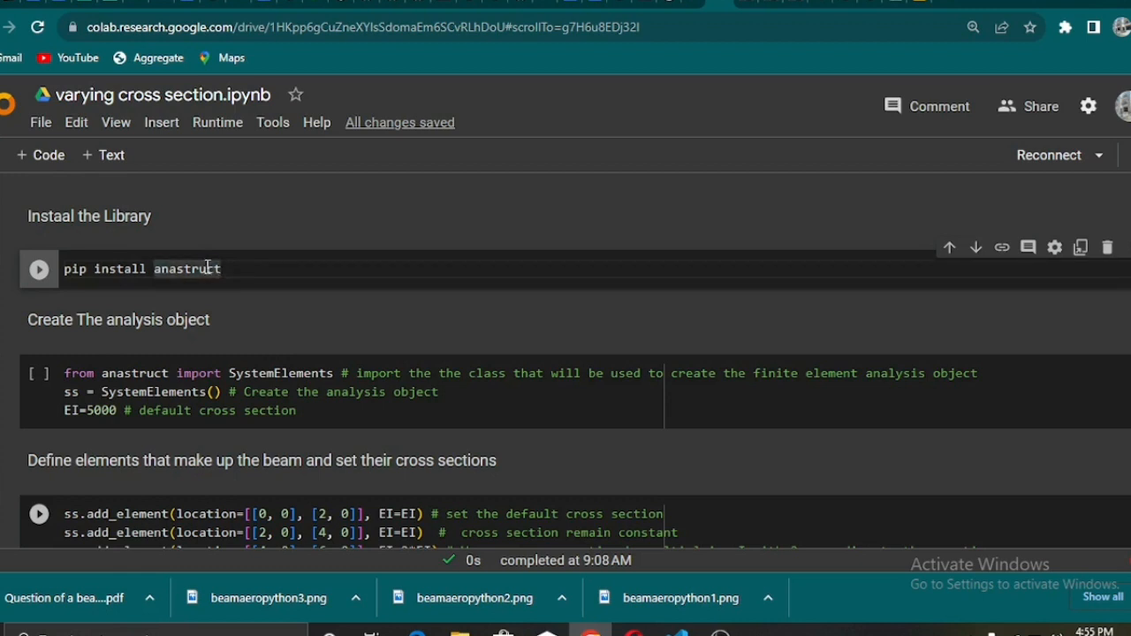
Run the pip install anastruct cell, connecting a Python 3 runtime and installing anastruct 1.4.3
triple_click(141, 268)
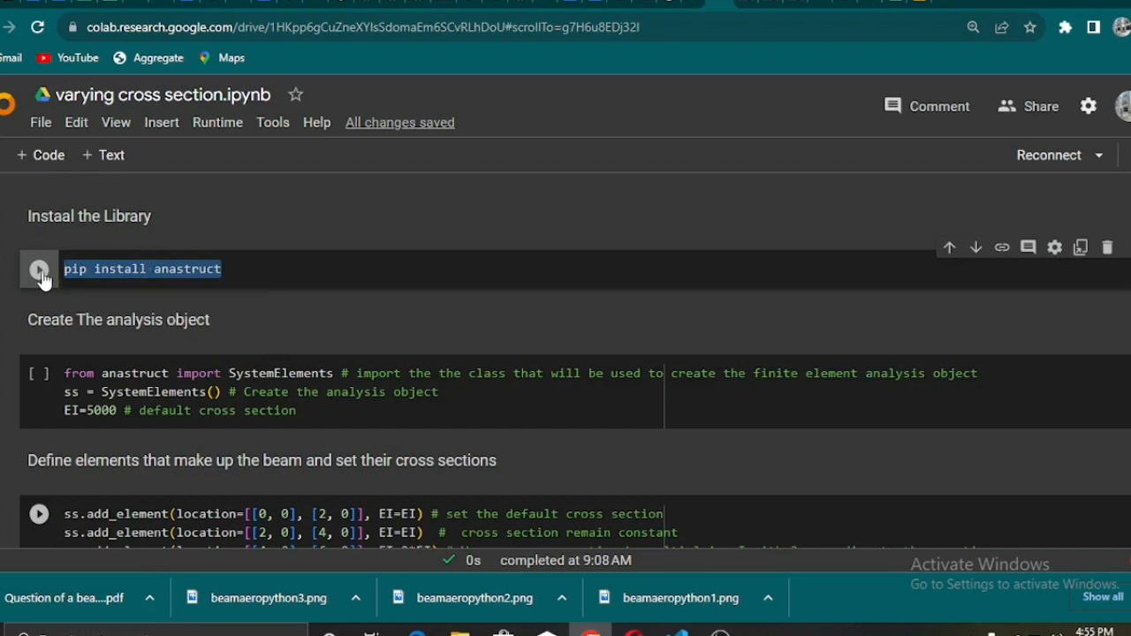
click(39, 269)
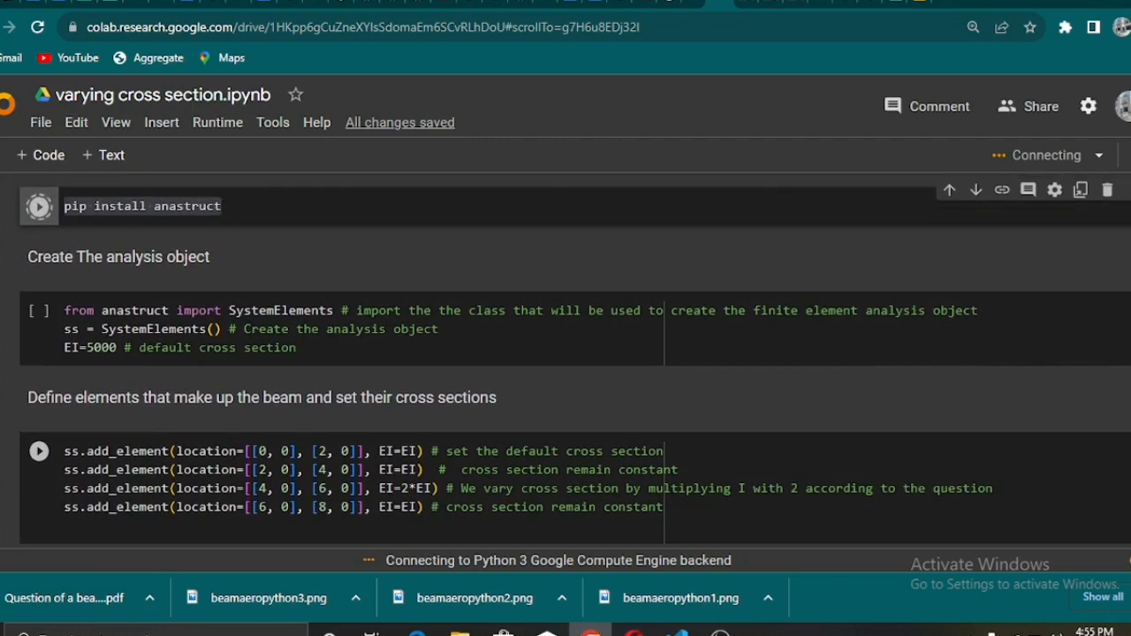
mouse_move(459, 265)
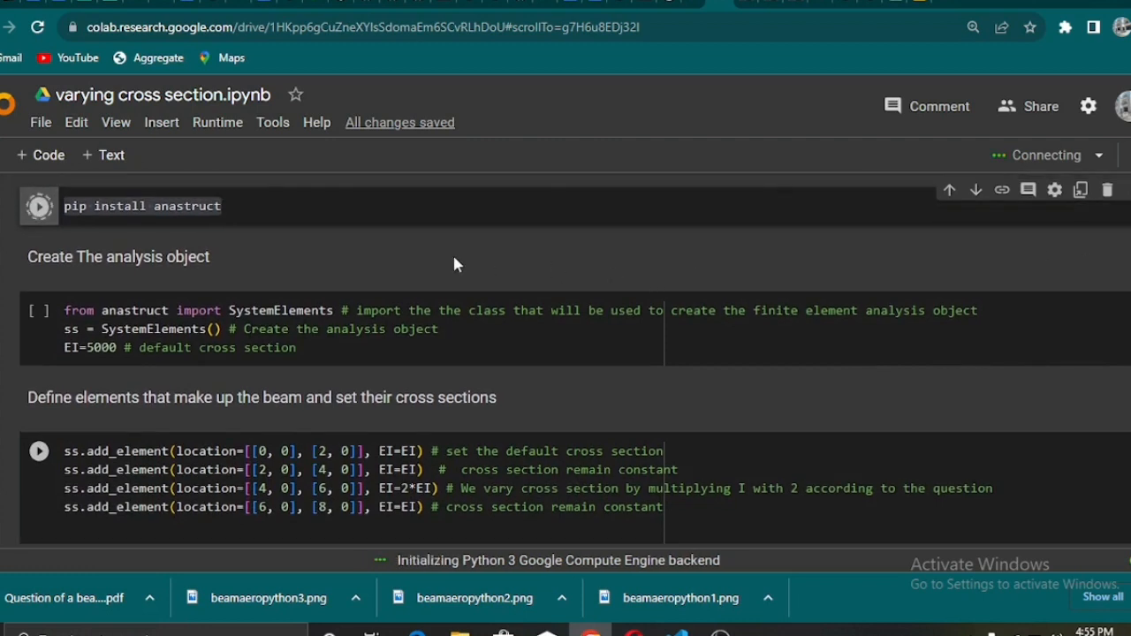
mouse_move(230, 255)
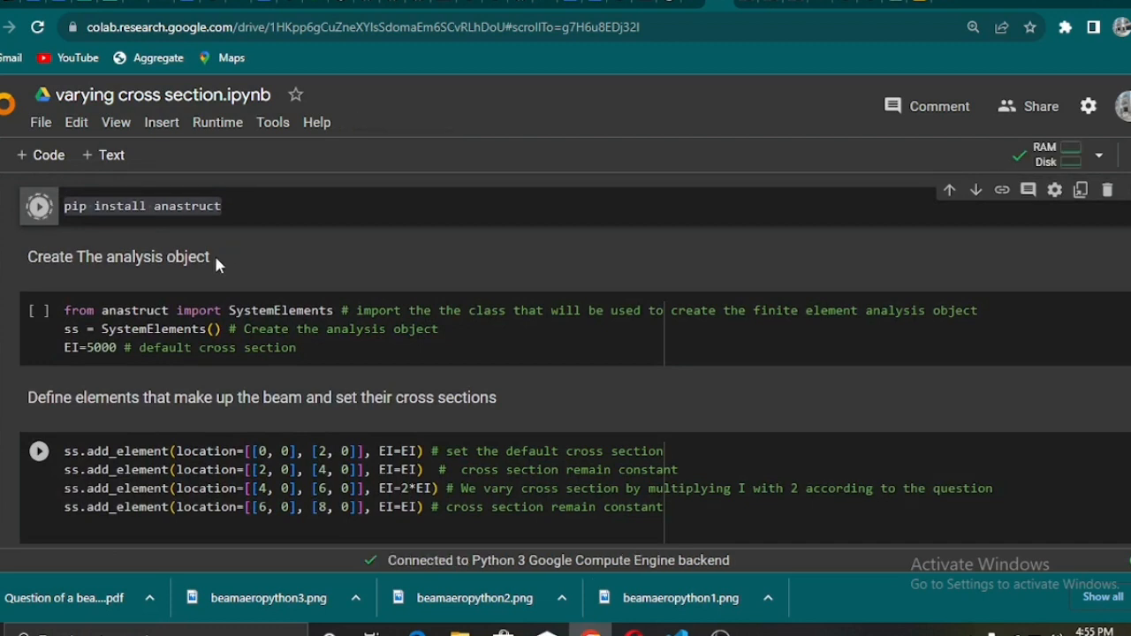
click(38, 205)
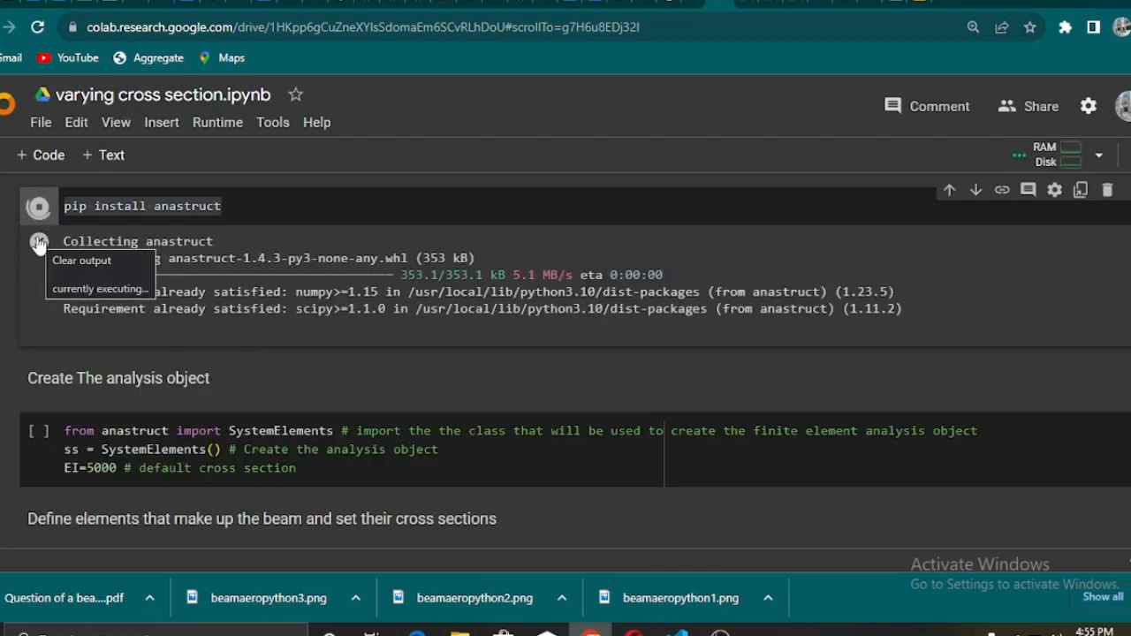
click(82, 259)
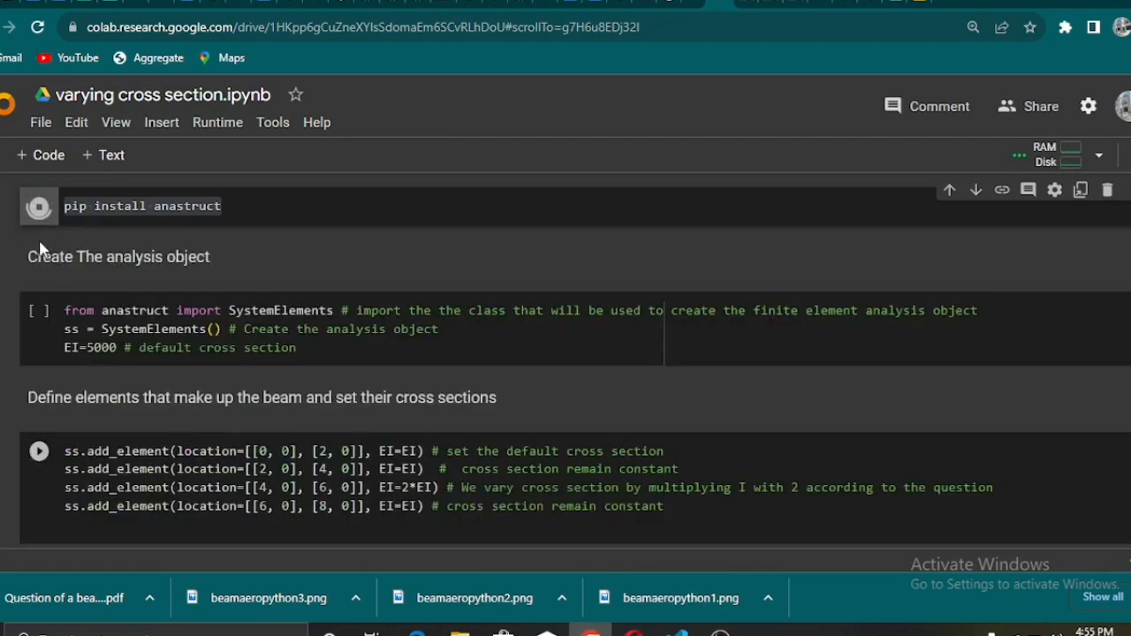
click(39, 205)
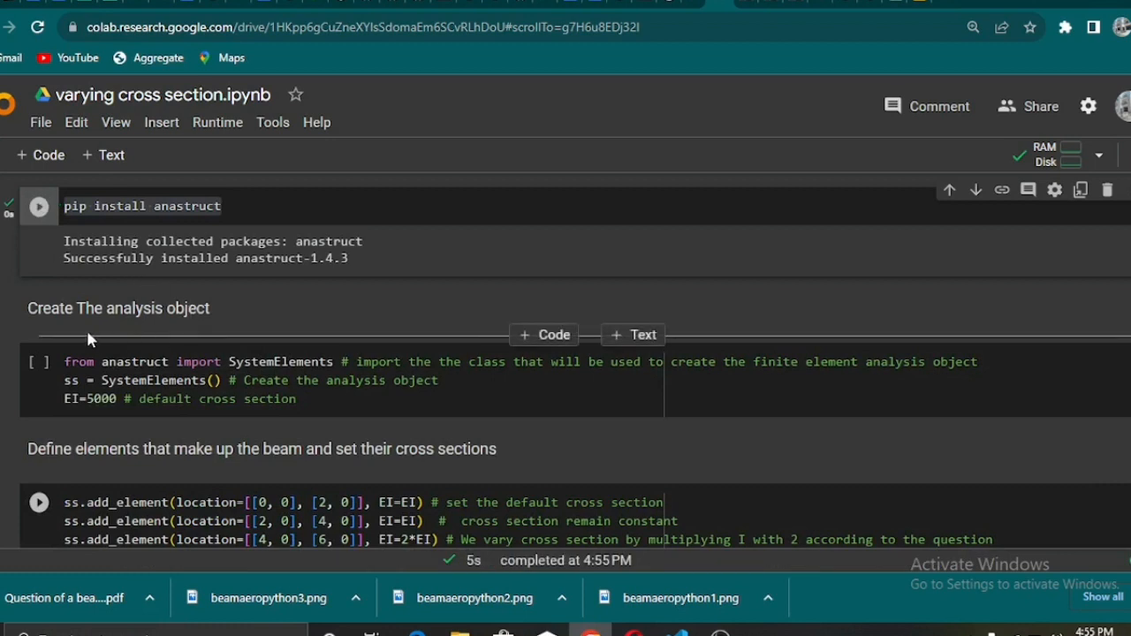
double_click(159, 307)
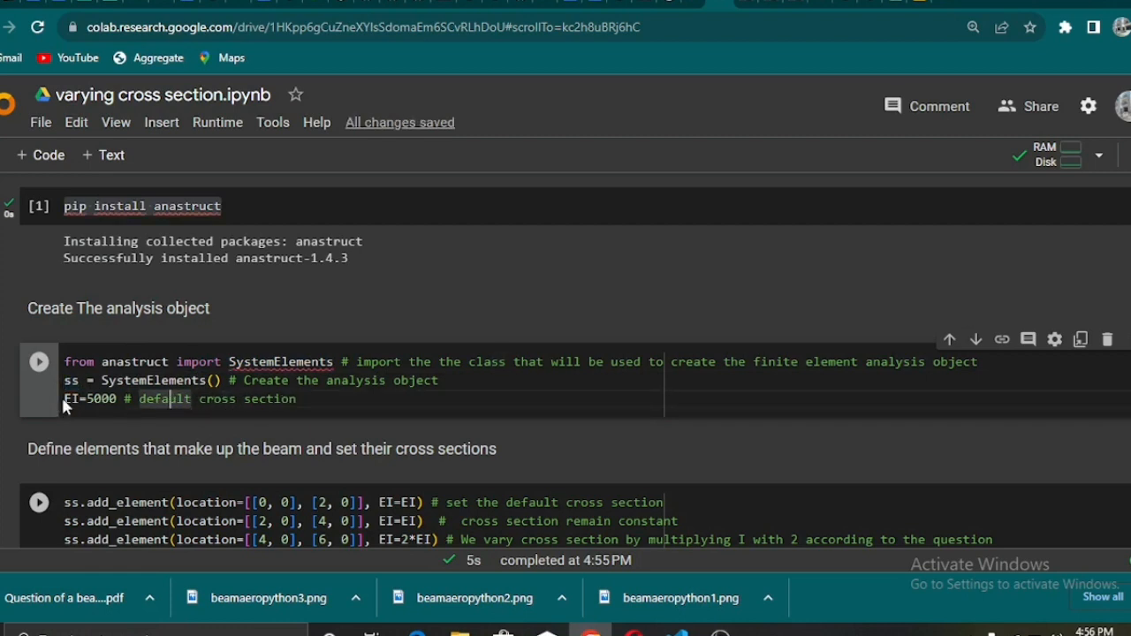
Run the cell importing SystemElements and creating the analysis object with default EI 5000
double_click(88, 399)
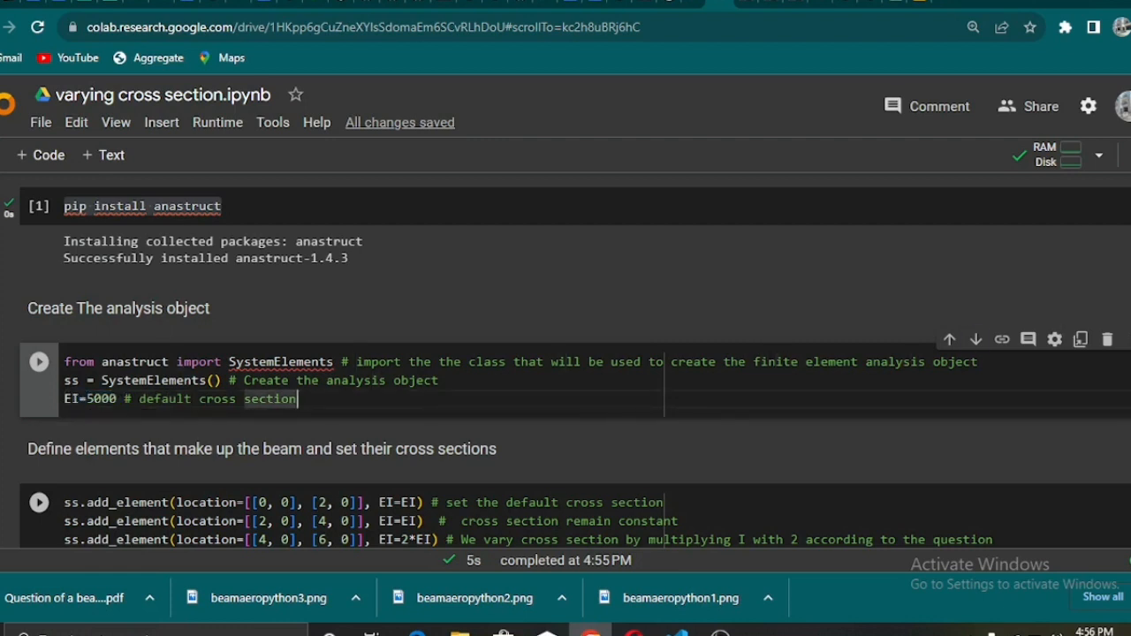
mouse_move(39, 360)
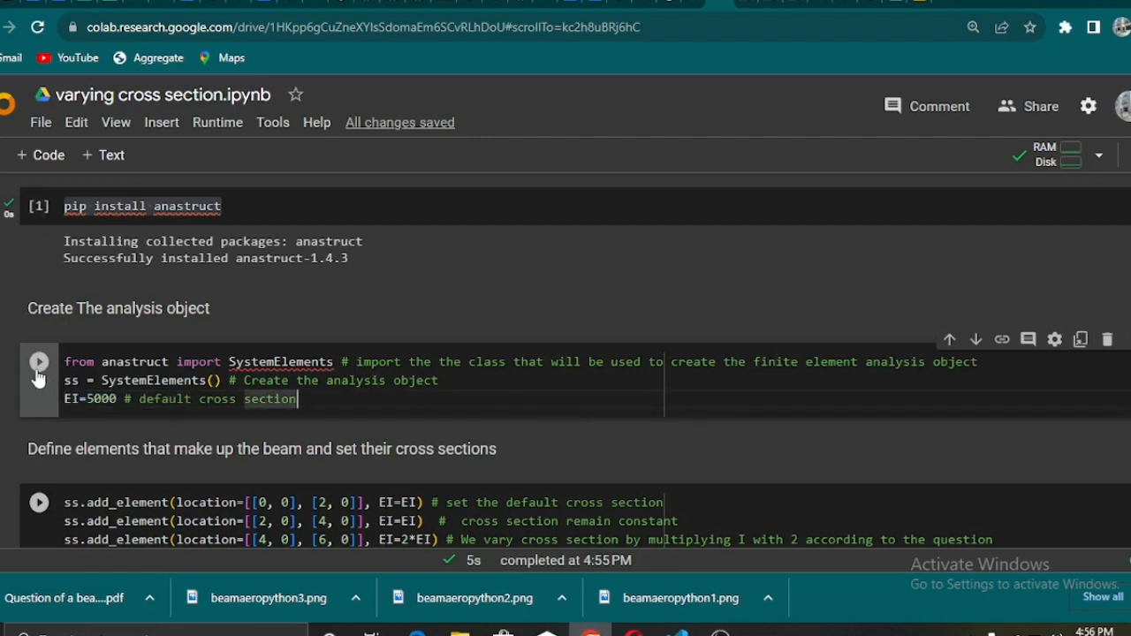
click(39, 362)
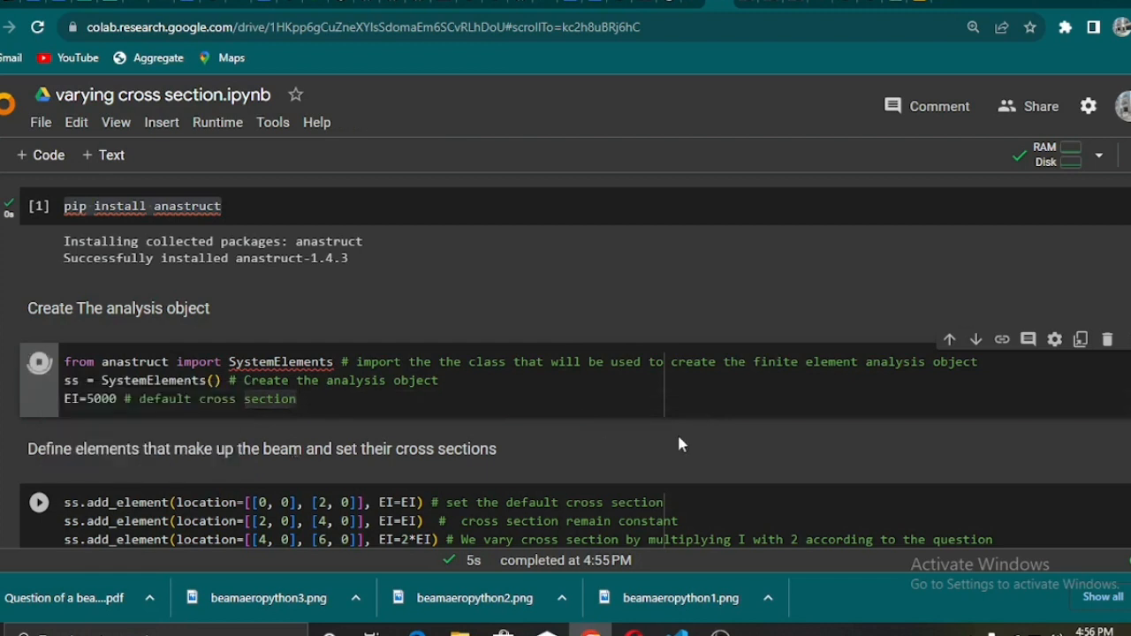
scroll(down, 3)
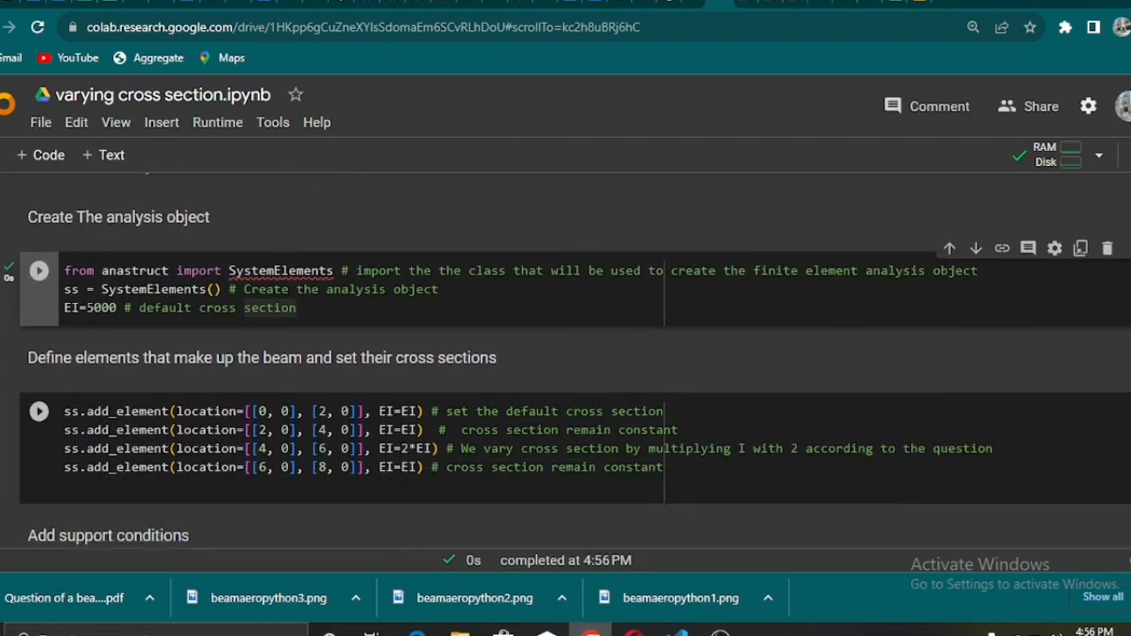
scroll(down, 3)
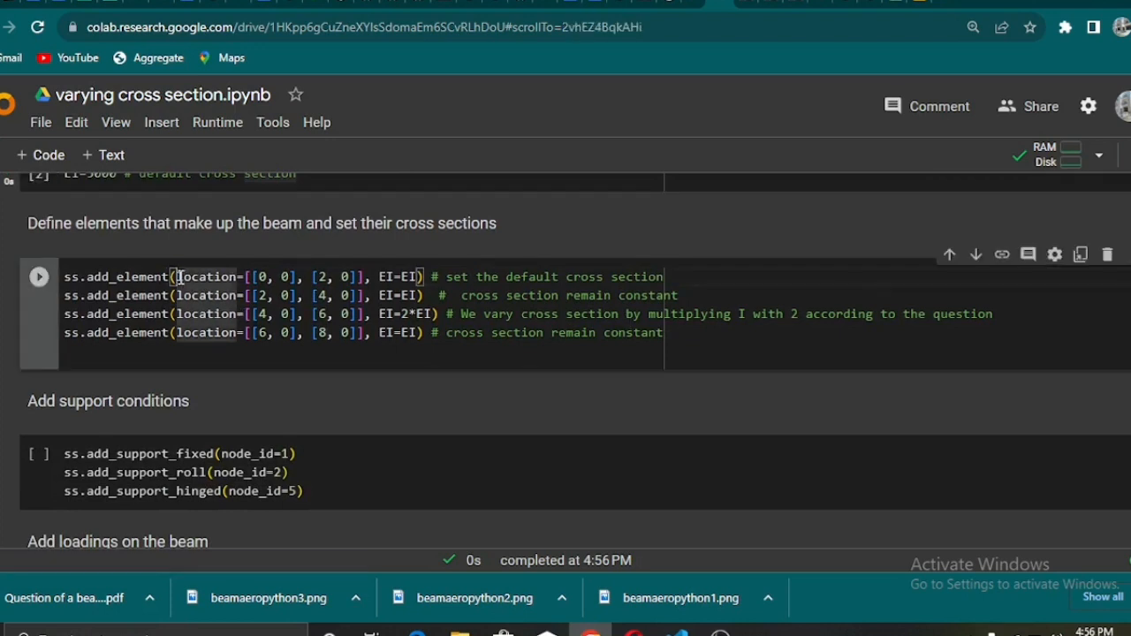
Review the add_element lines and run the cell adding four beam elements, the third at 2*EI
double_click(205, 275)
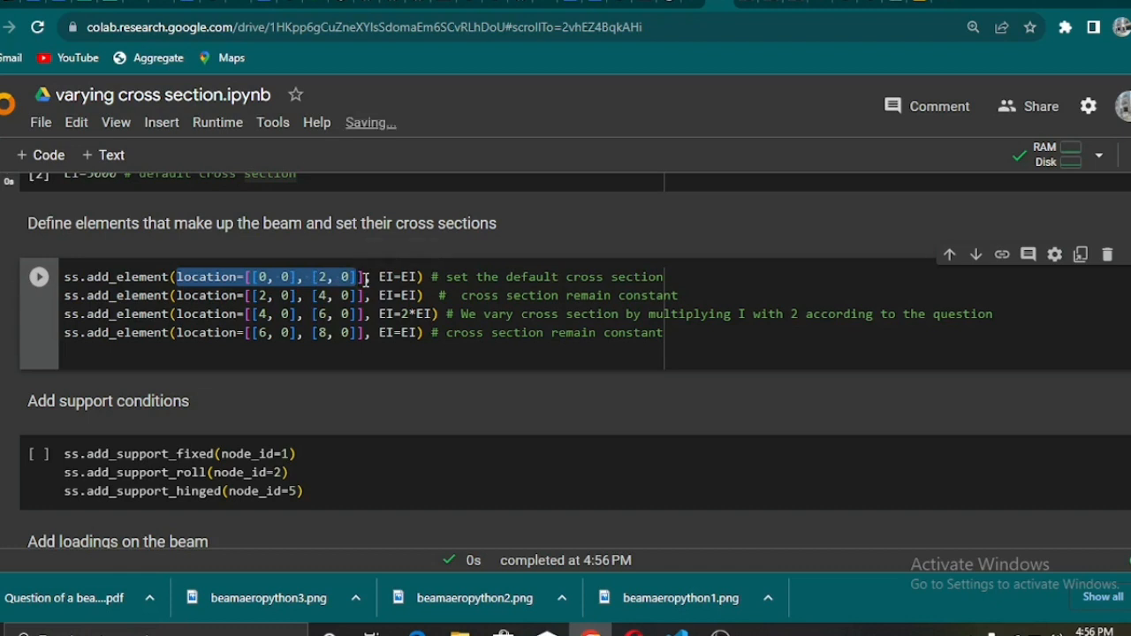
click(408, 276)
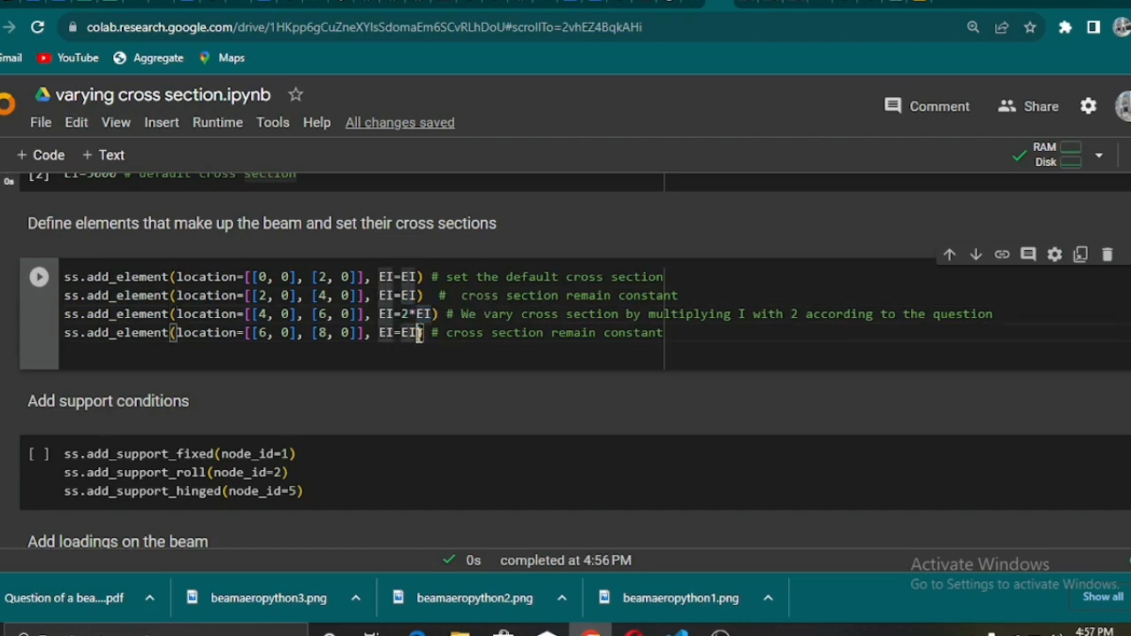
double_click(399, 332)
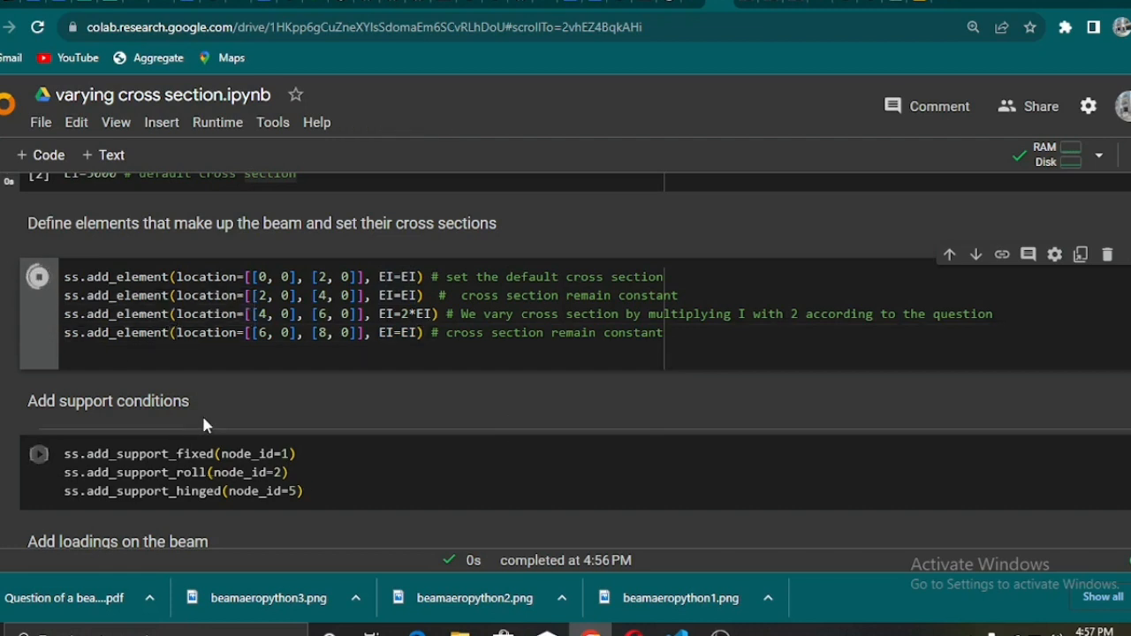
click(38, 276)
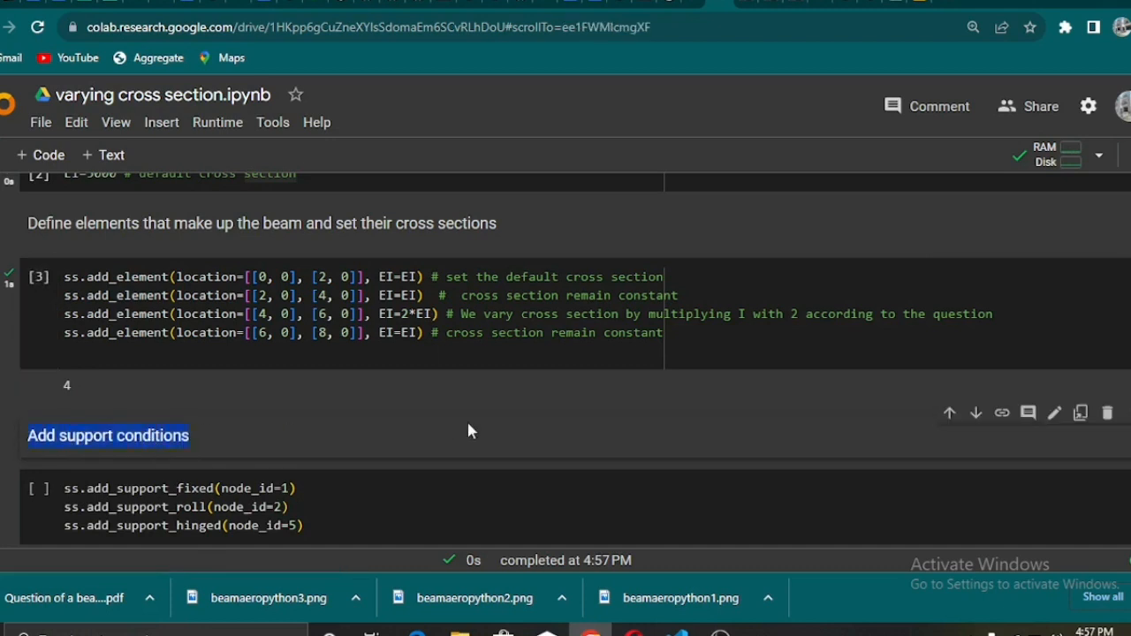
Run the fixed/roller/hinged support cell and the distributed-plus-two-point-loads cell
scroll(down, 3)
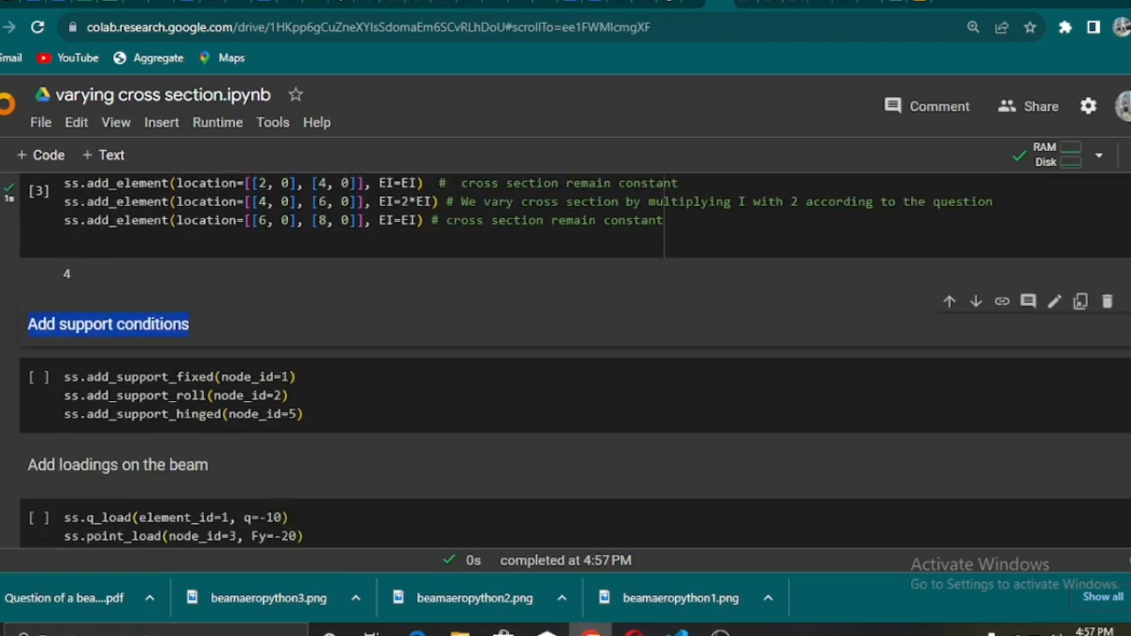
scroll(down, 3)
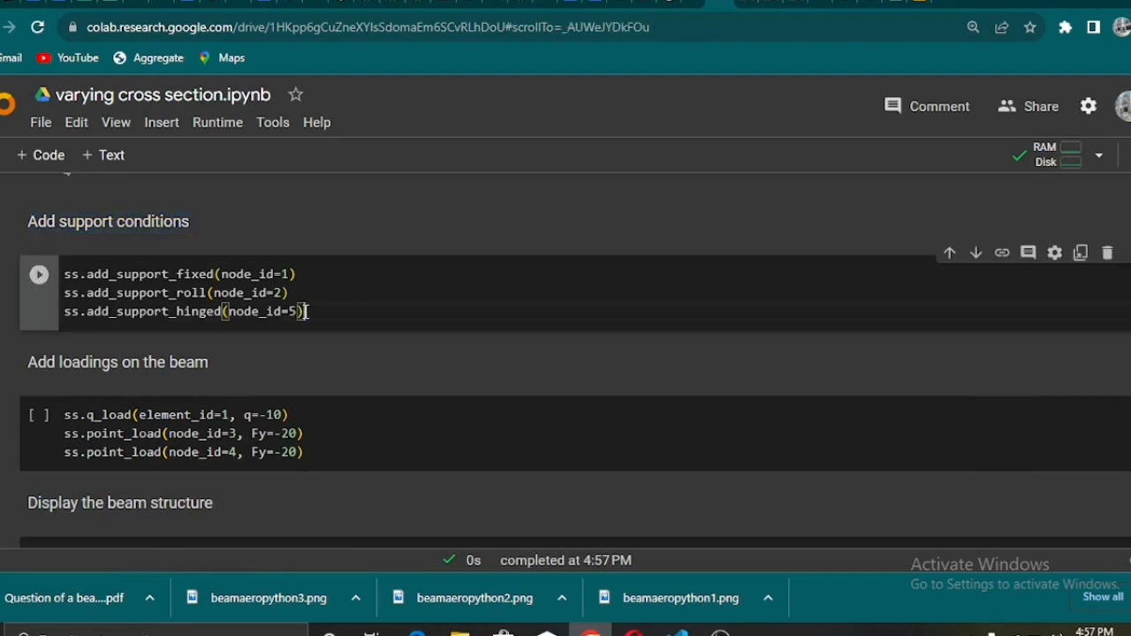
click(286, 274)
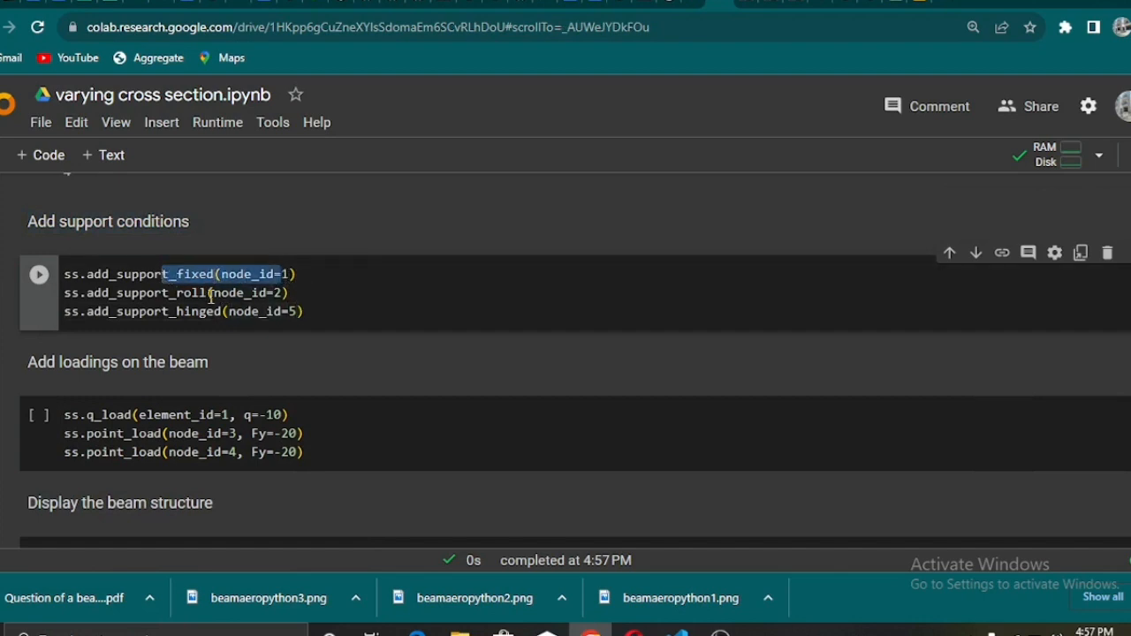
click(282, 293)
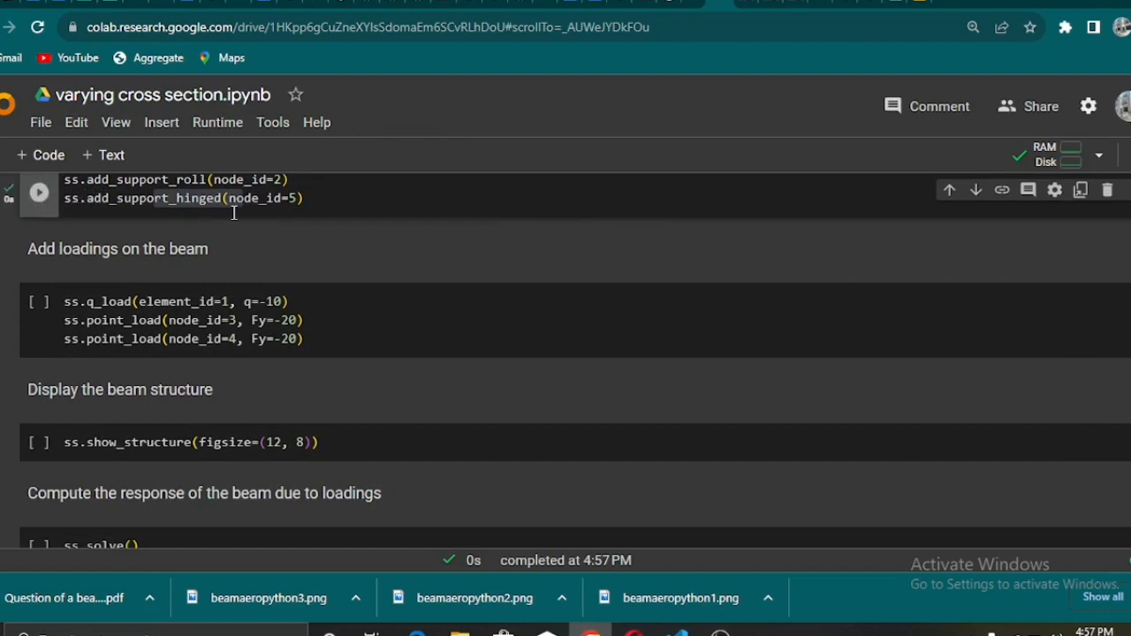
mouse_move(148, 205)
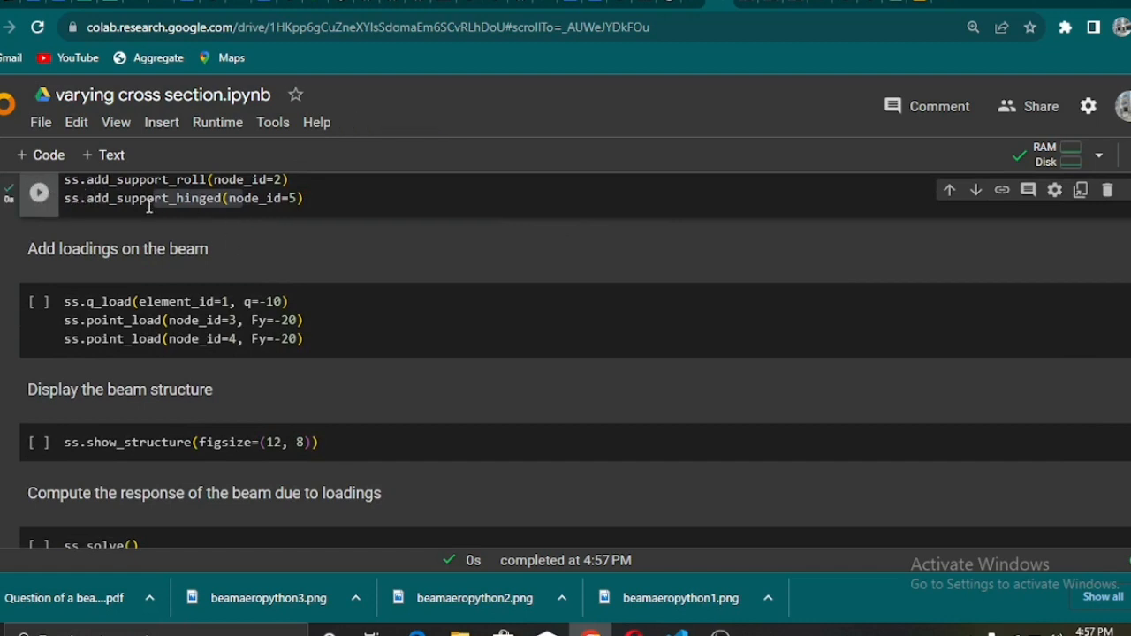
mouse_move(85, 292)
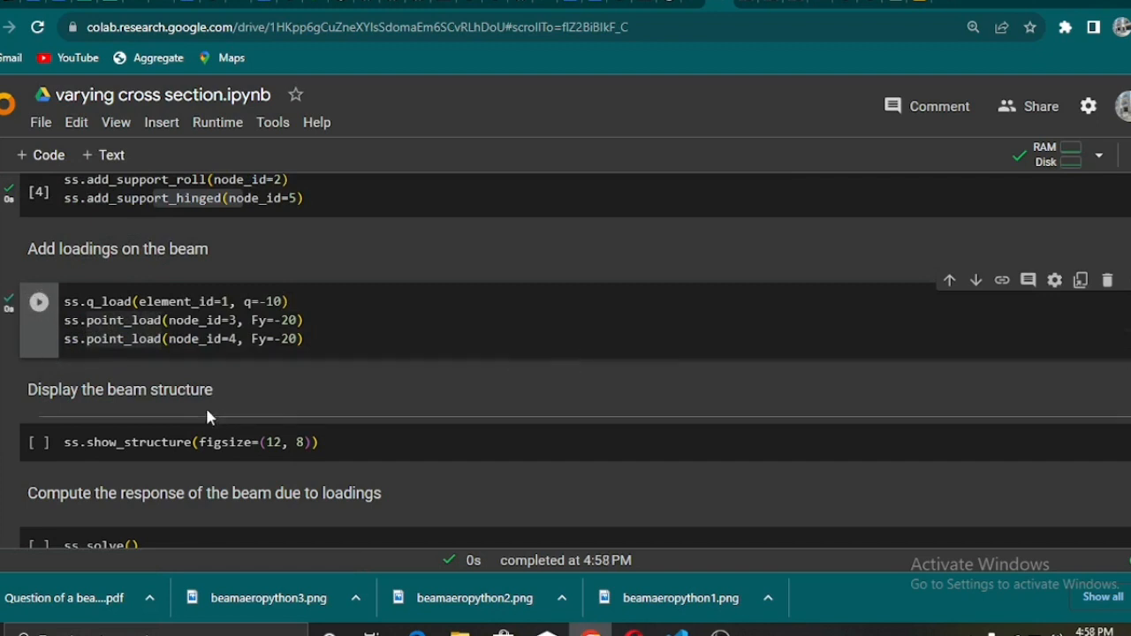
mouse_move(196, 276)
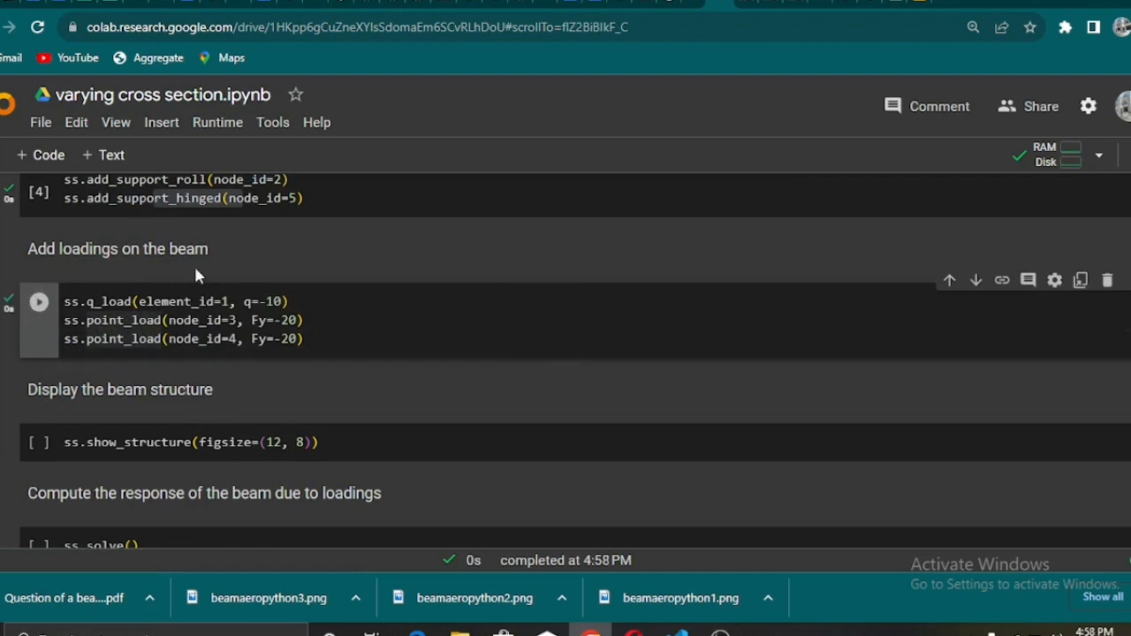
click(39, 301)
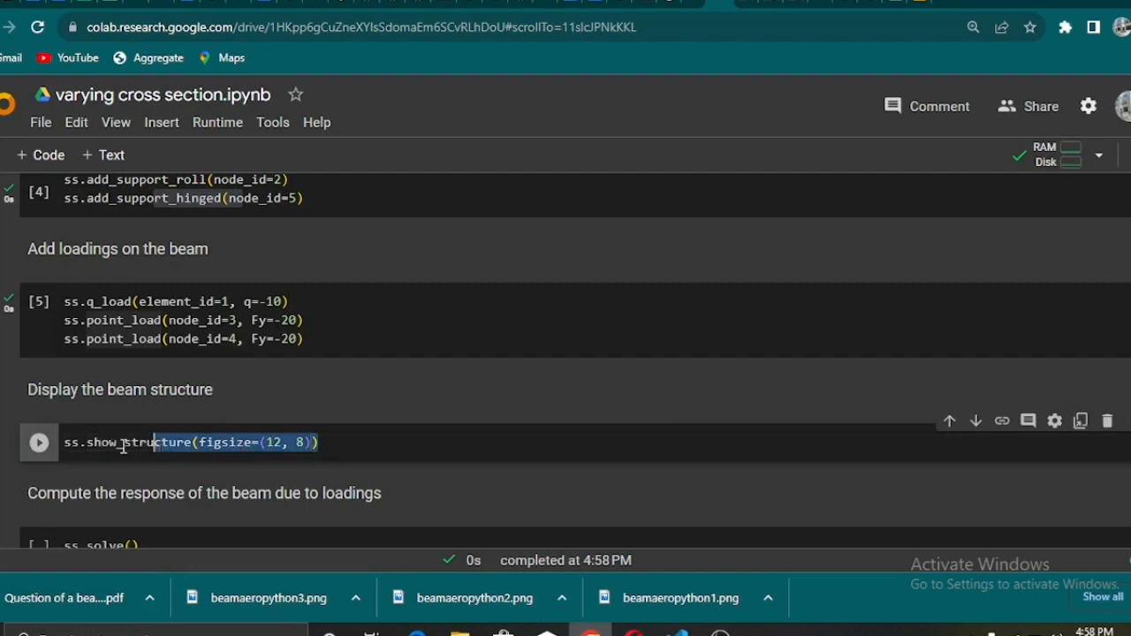
Run ss.show_structure(figsize=(12, 8)) to plot the beam with supports and 20 kN point loads
click(39, 442)
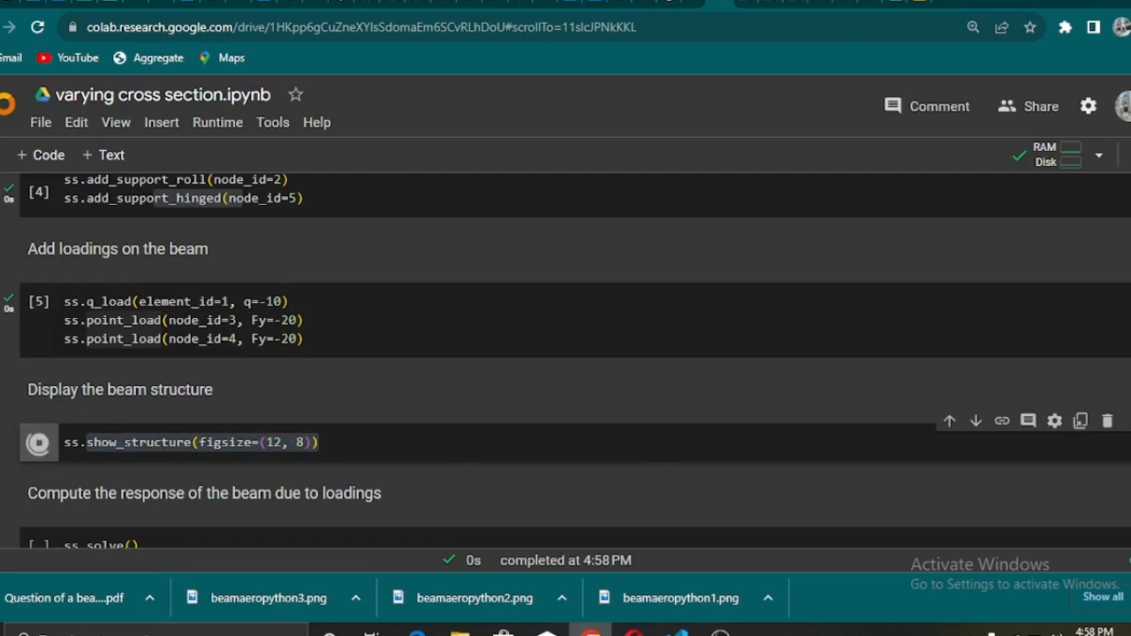
click(39, 441)
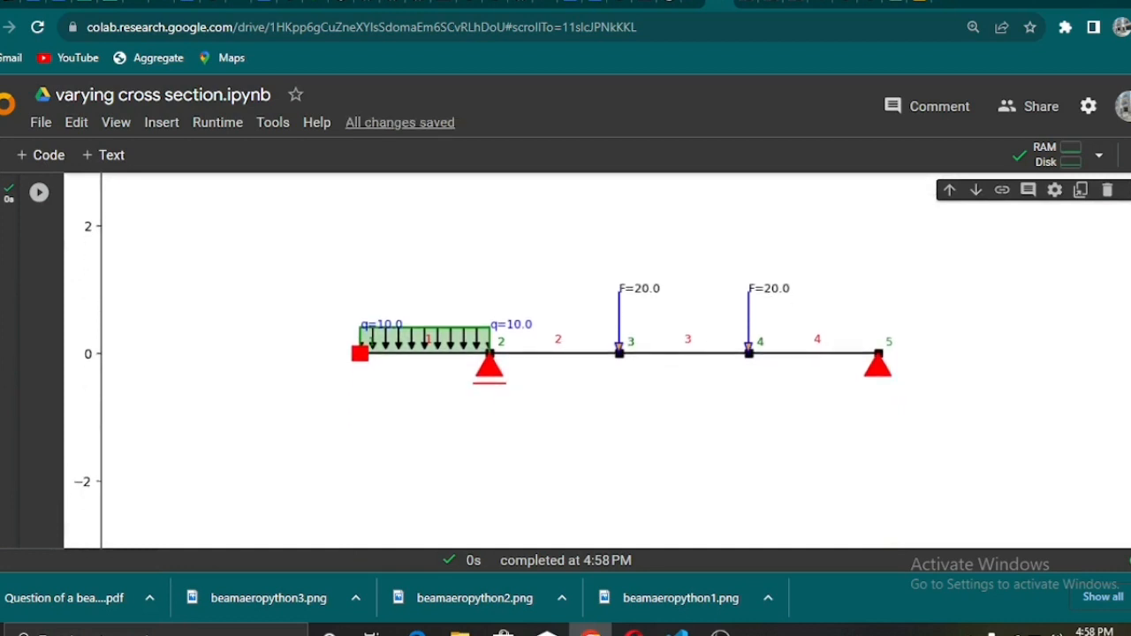
scroll(down, 3)
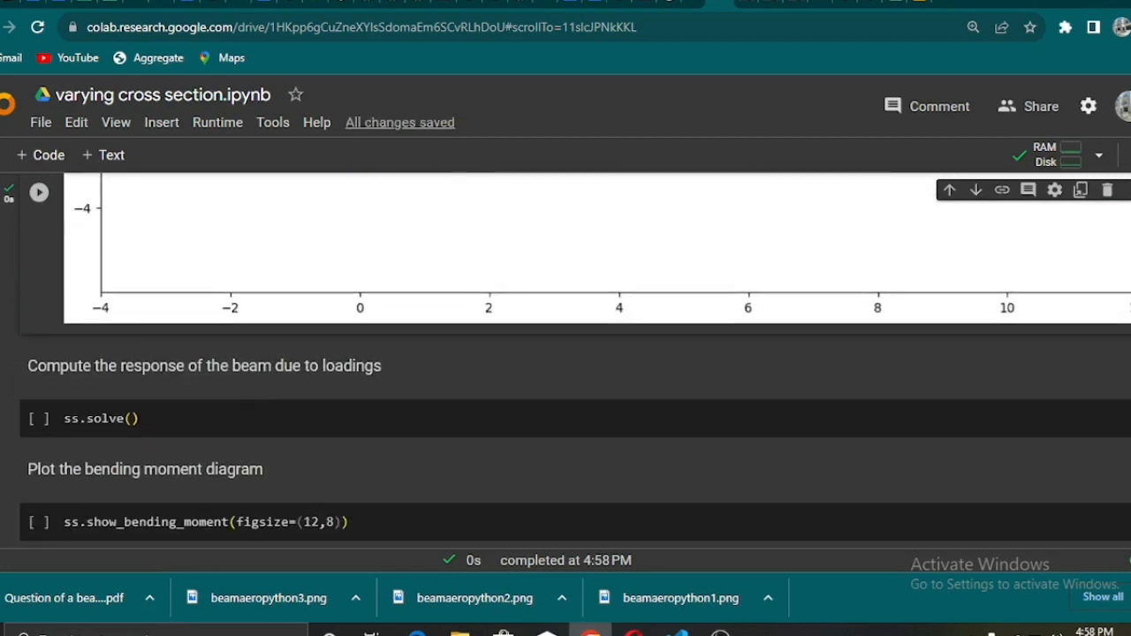
Run ss.solve() to solve the beam, outputting the displacement array
scroll(down, 3)
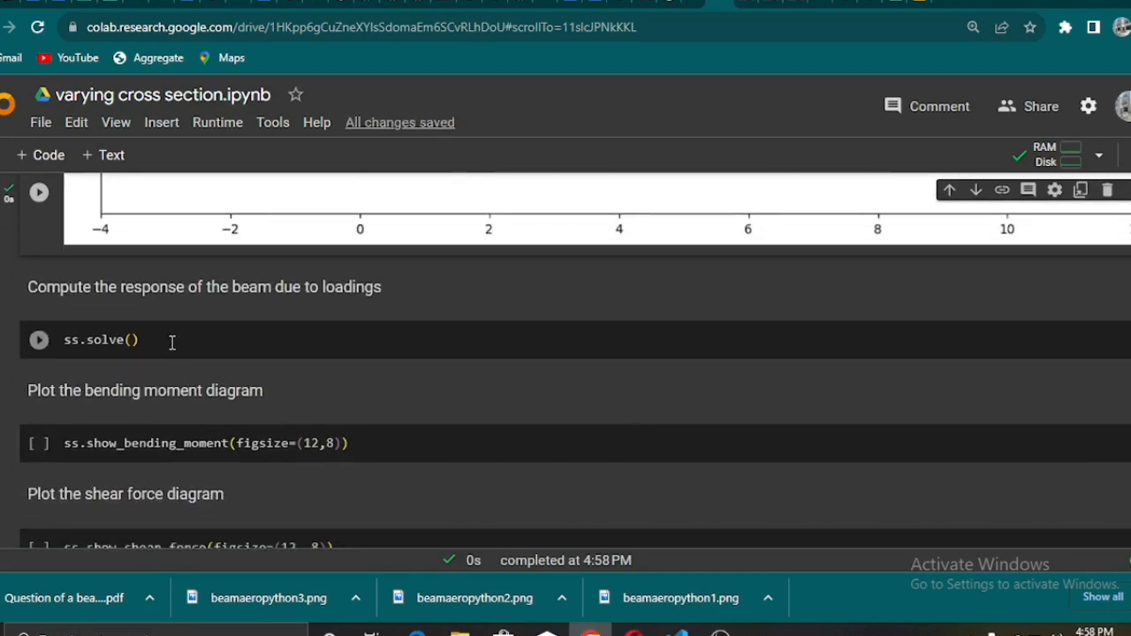
click(38, 340)
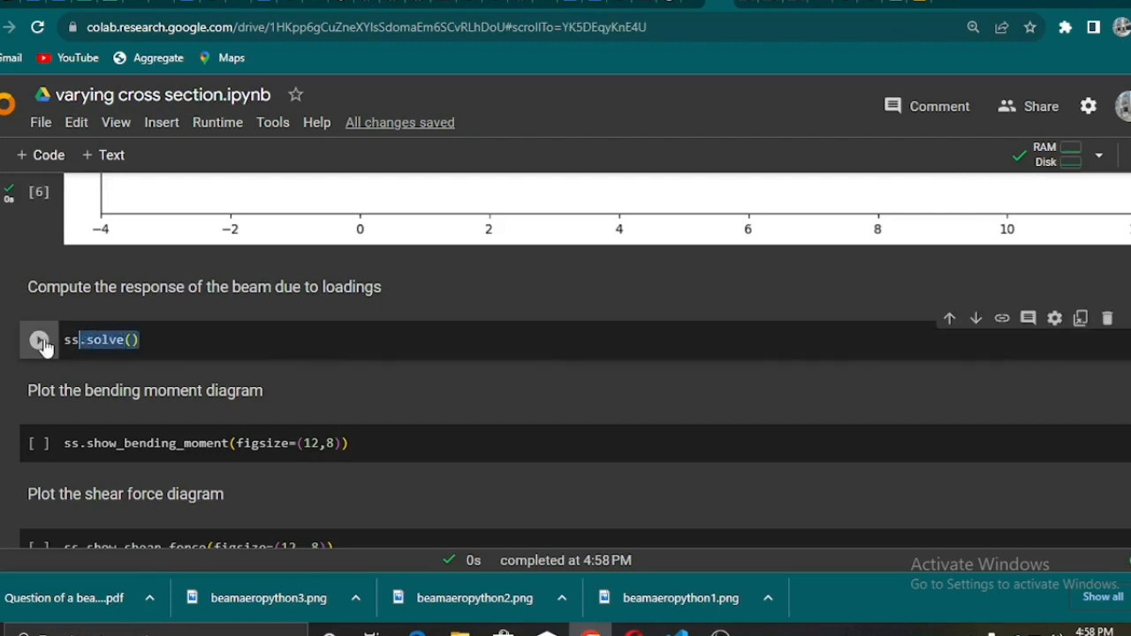
click(39, 339)
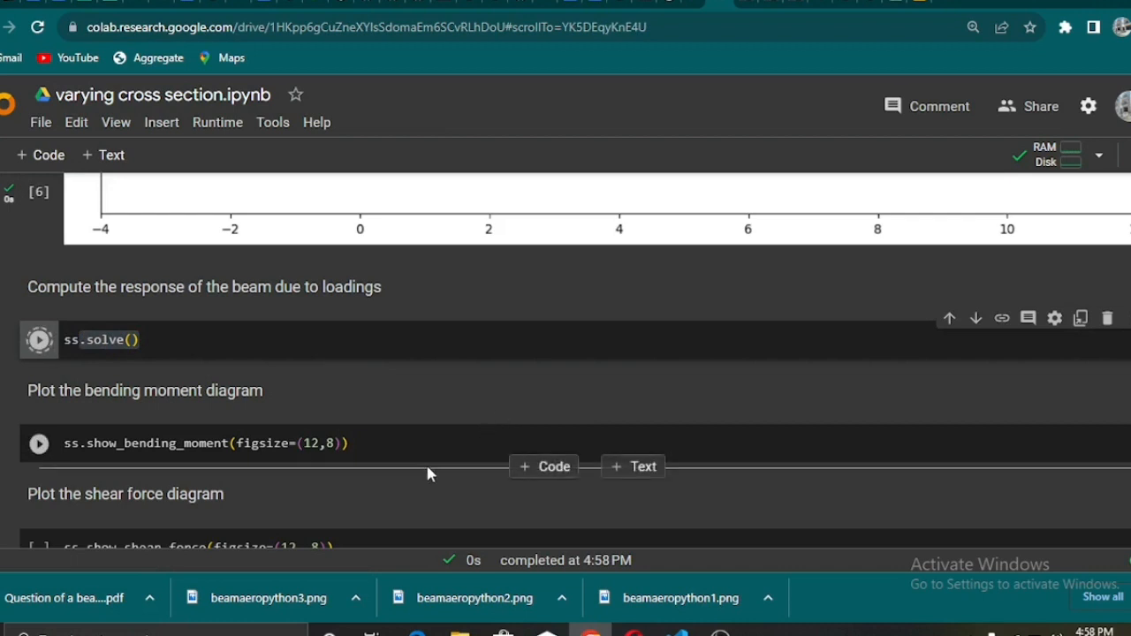
click(39, 339)
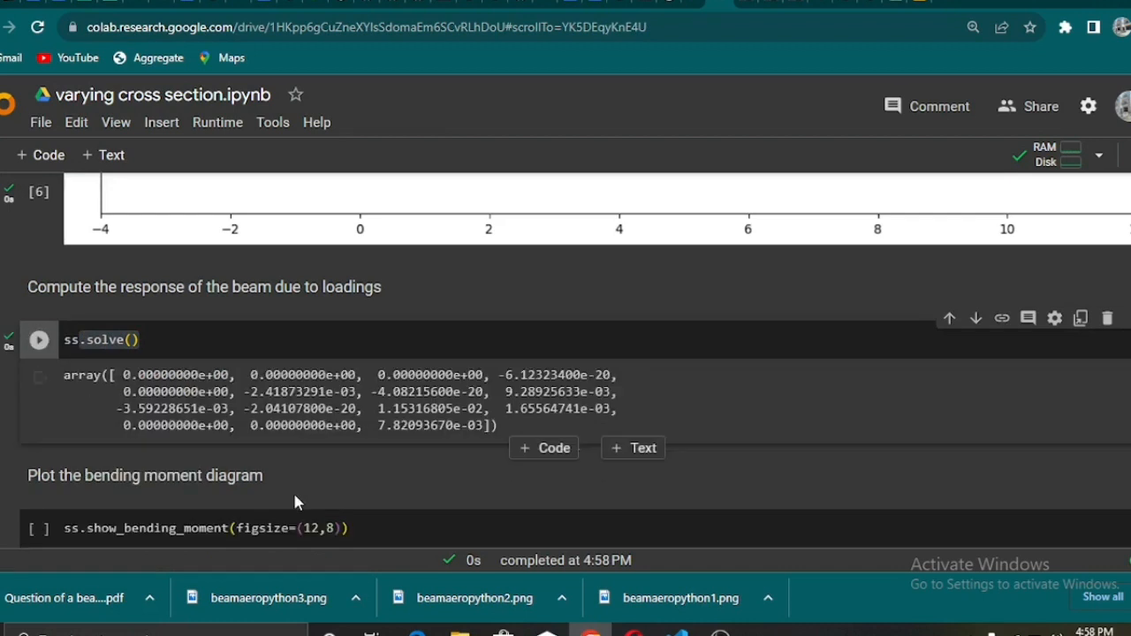
click(38, 340)
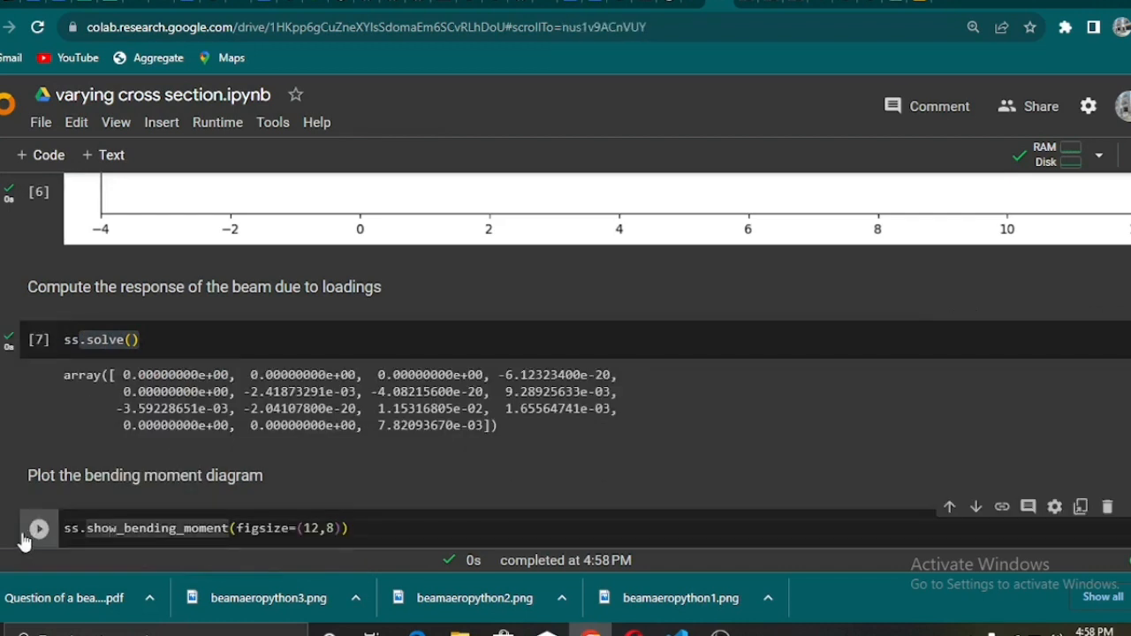
Run ss.show_bending_moment to plot the diagram peaking near 27.52 and -30.8
click(39, 527)
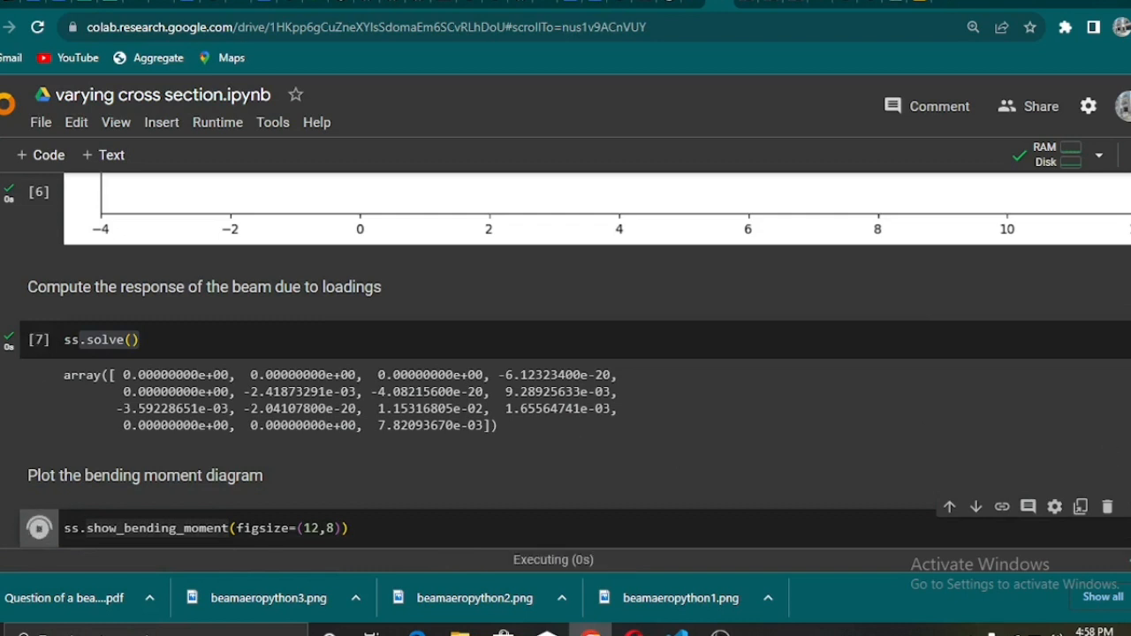
click(38, 527)
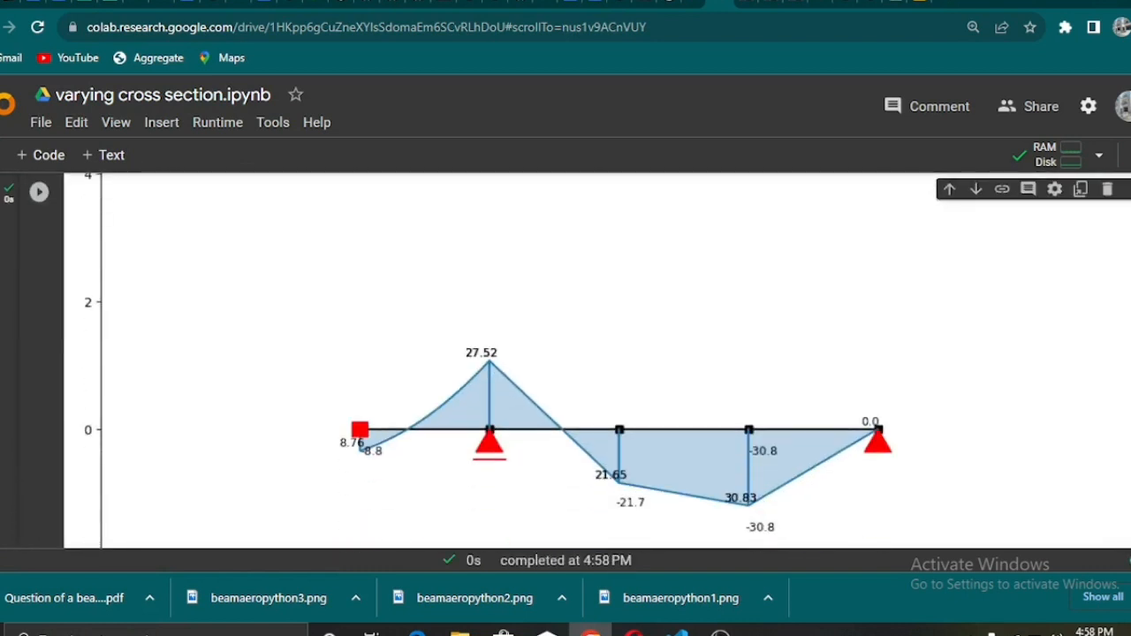
scroll(down, 3)
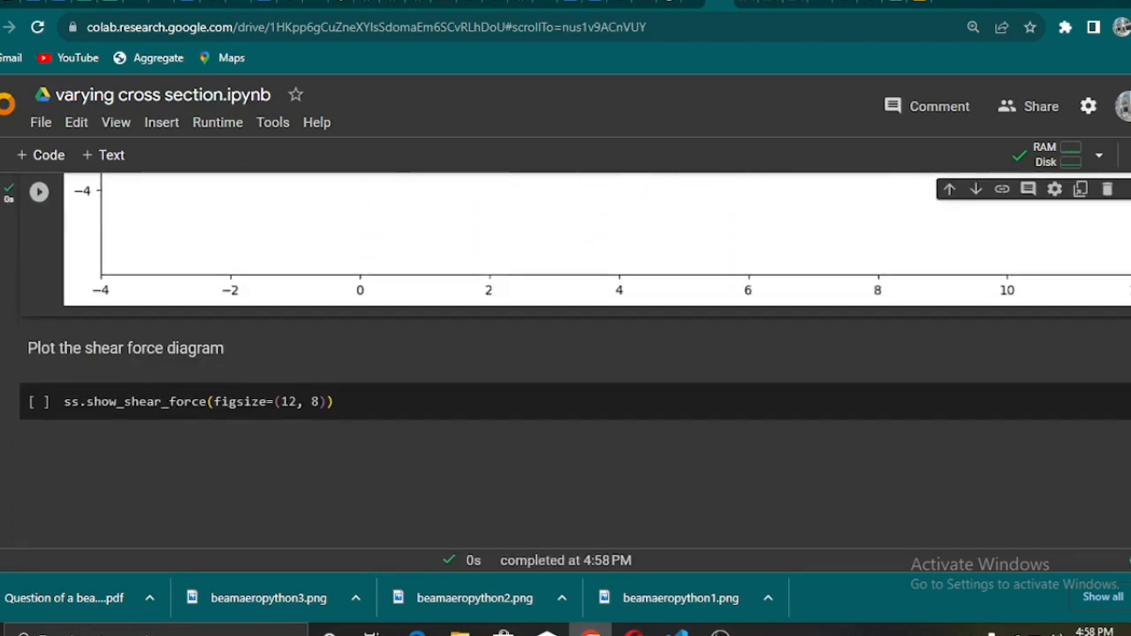
Run ss.show_shear_force to plot the shear diagram showing 28.14, -24.59 and 15.41
scroll(down, 3)
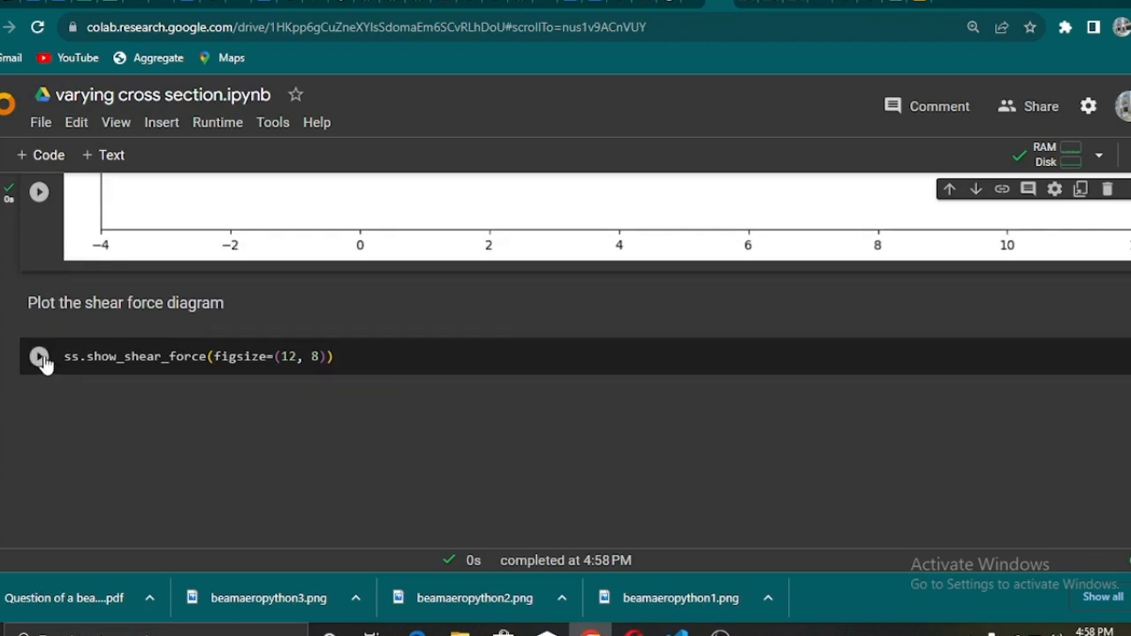
click(39, 357)
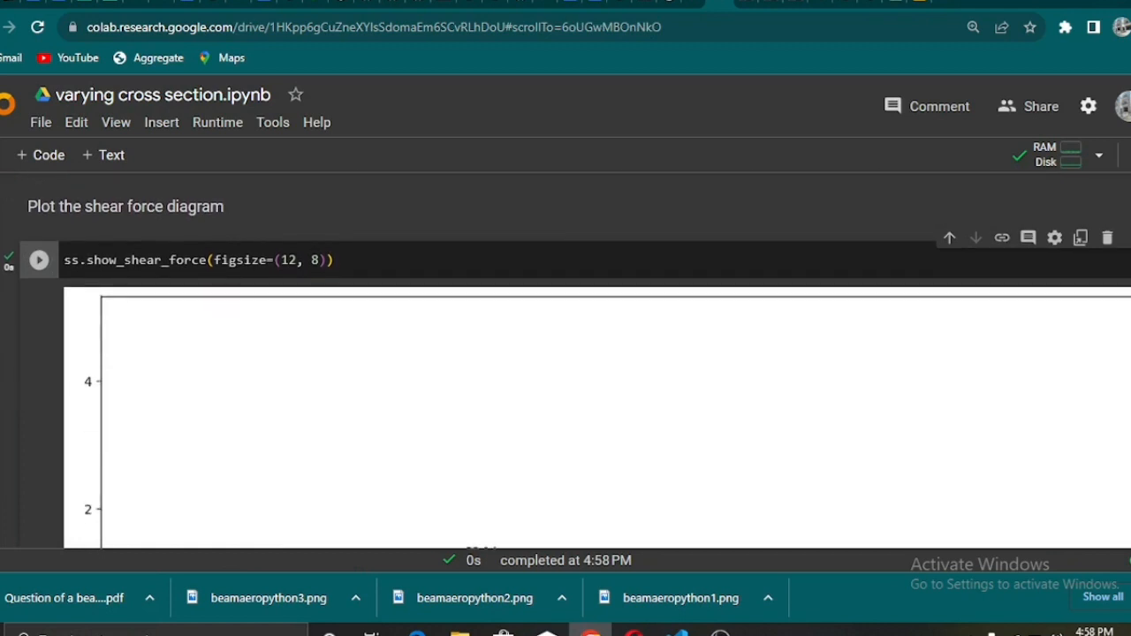
scroll(down, 3)
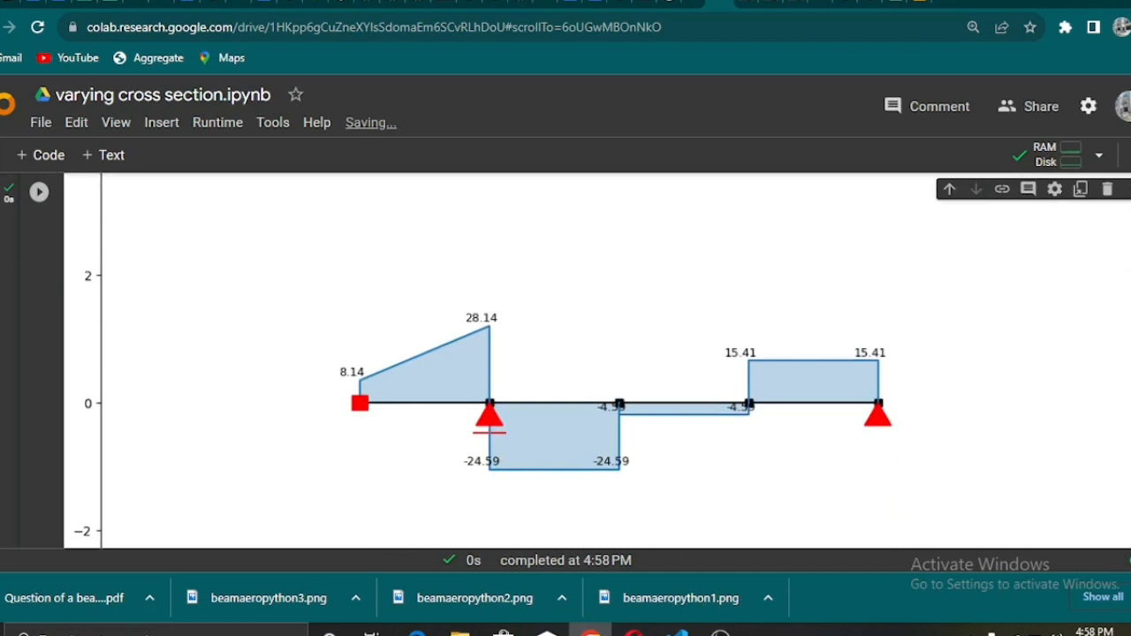
scroll(up, 3)
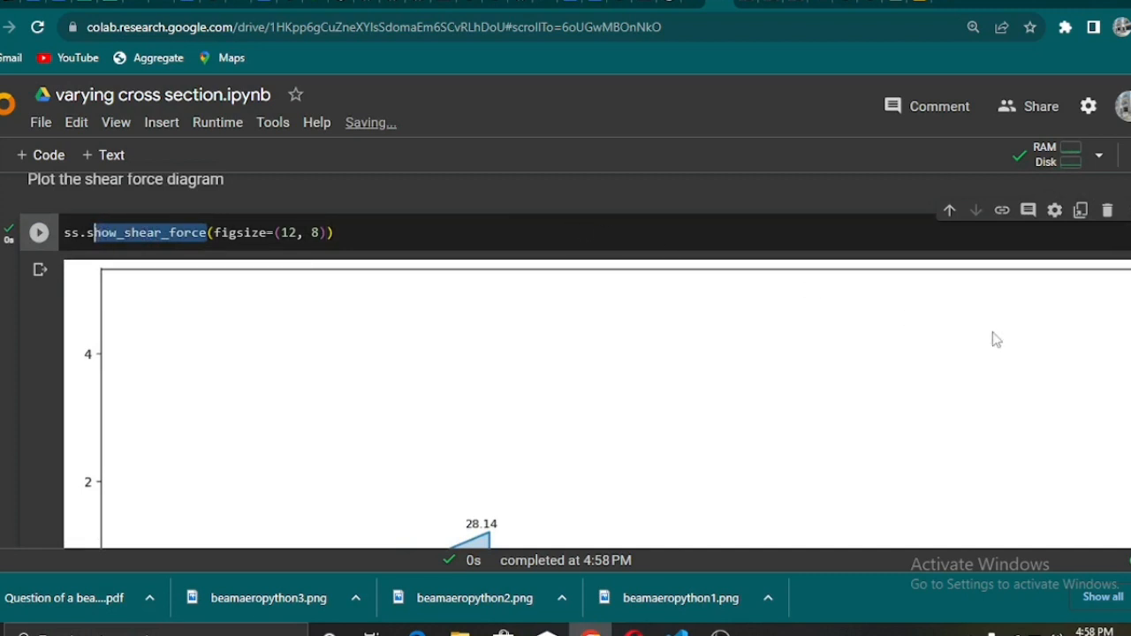
scroll(down, 3)
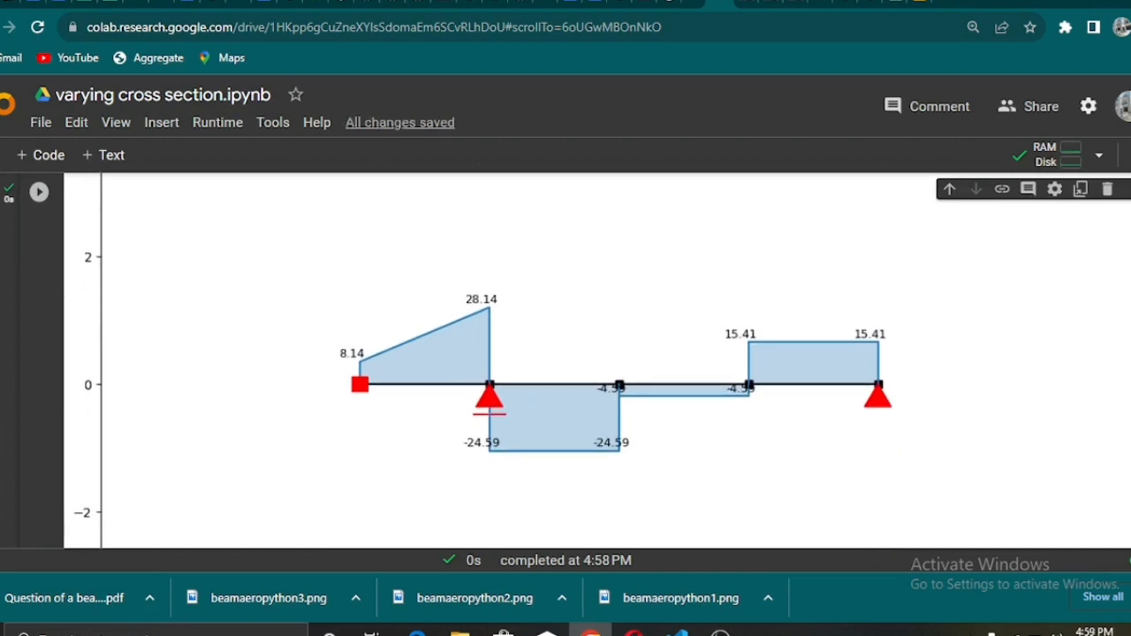
scroll(up, 3)
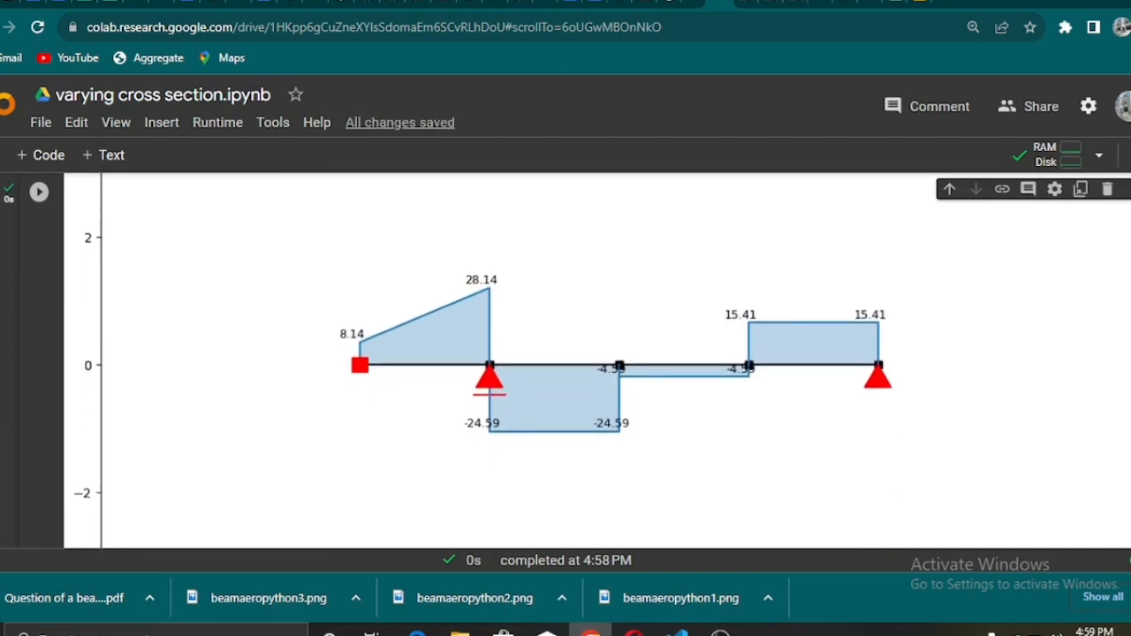
scroll(up, 3)
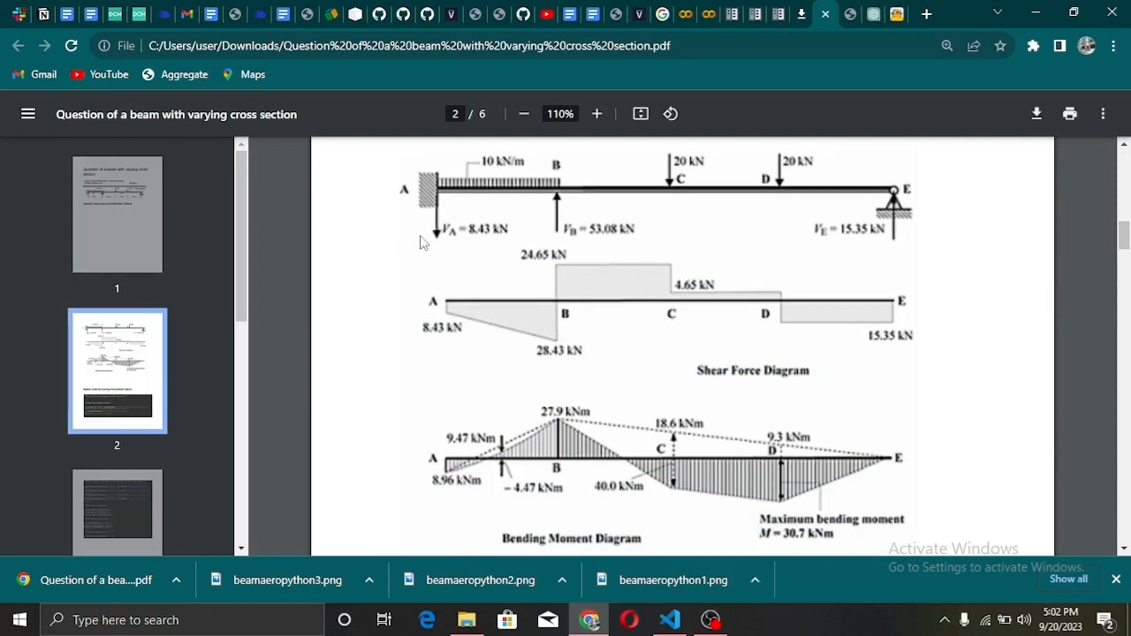
mouse_move(576, 466)
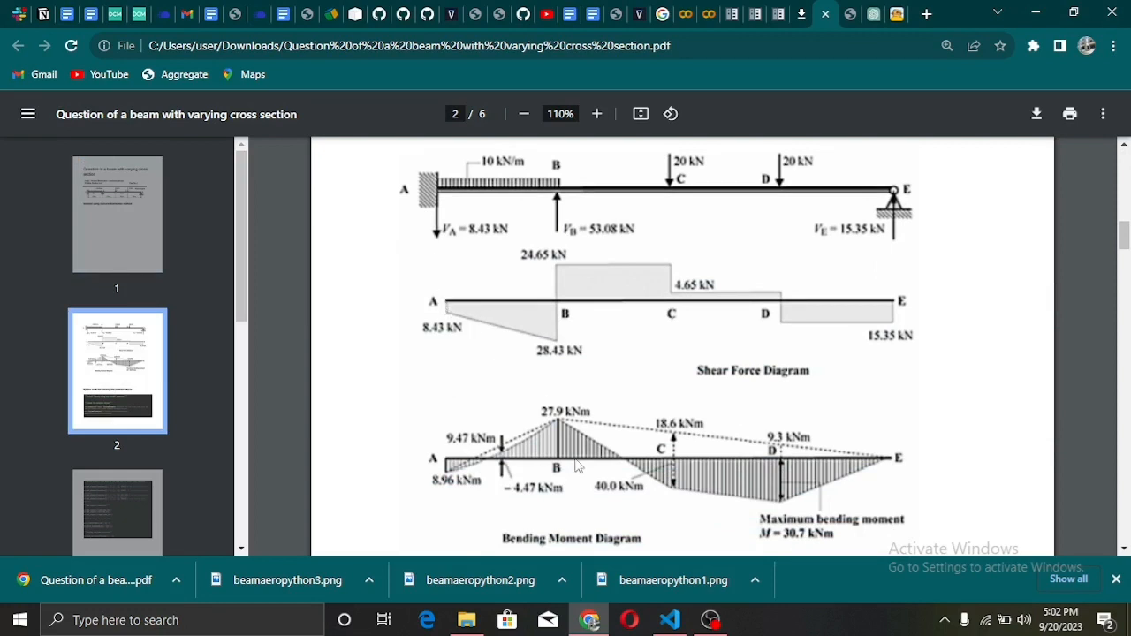
mouse_move(1122, 226)
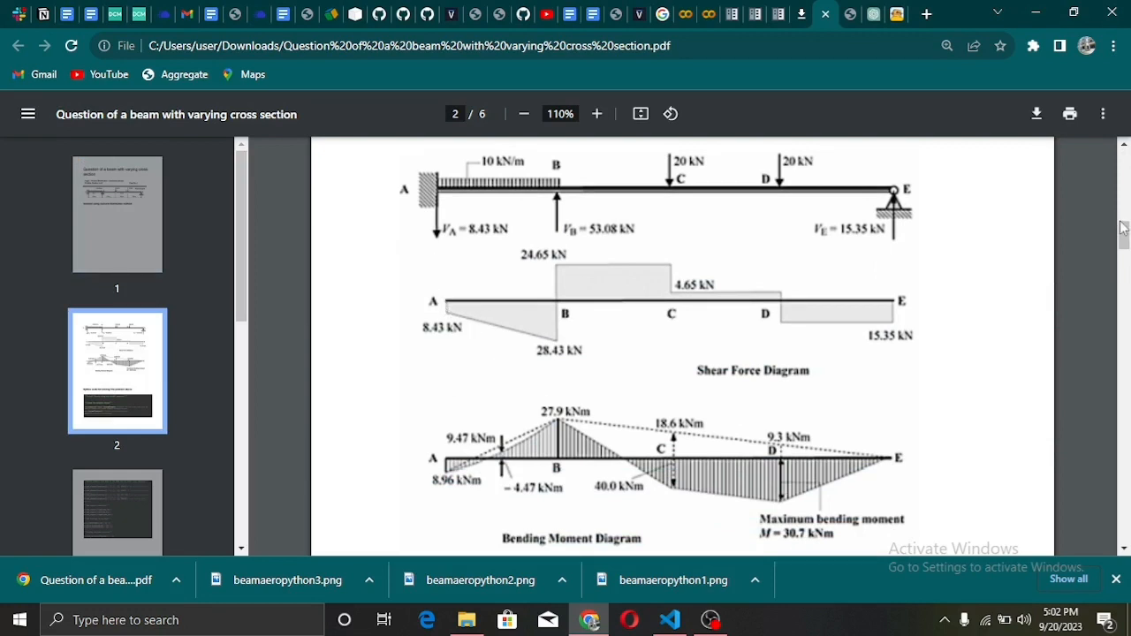